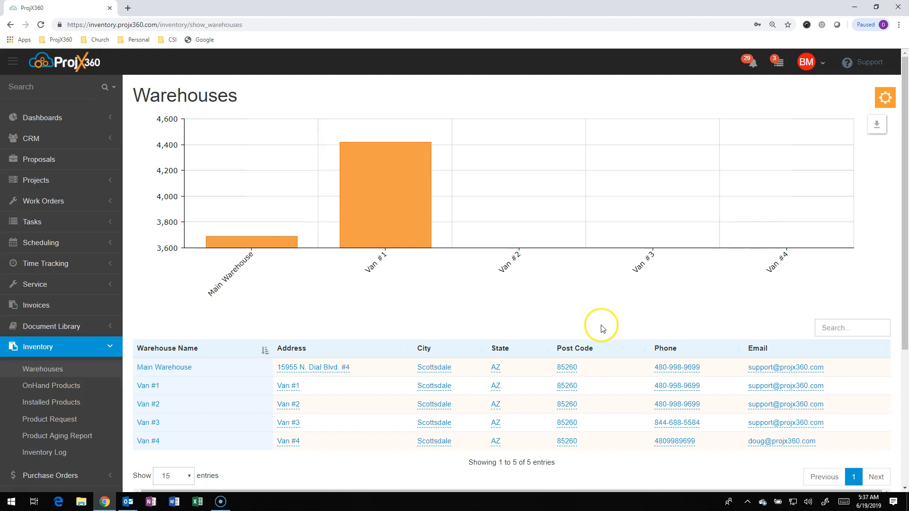
# Open the Main Warehouse from the Warehouses table and bring up its cog menu
pyautogui.click(164, 367)
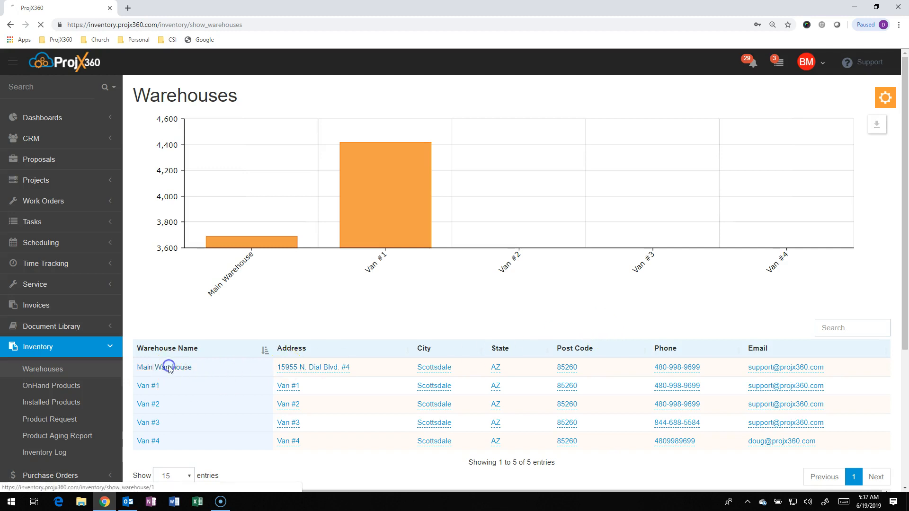
pyautogui.click(164, 367)
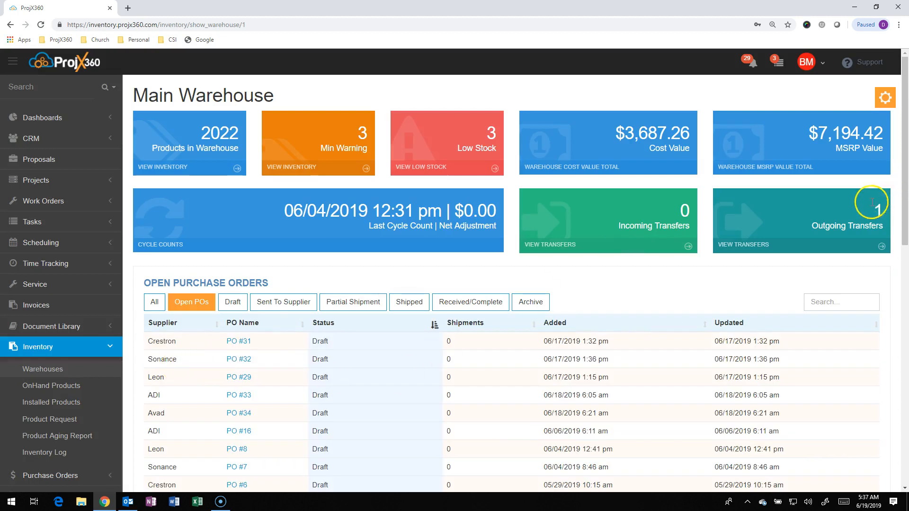
pyautogui.click(885, 97)
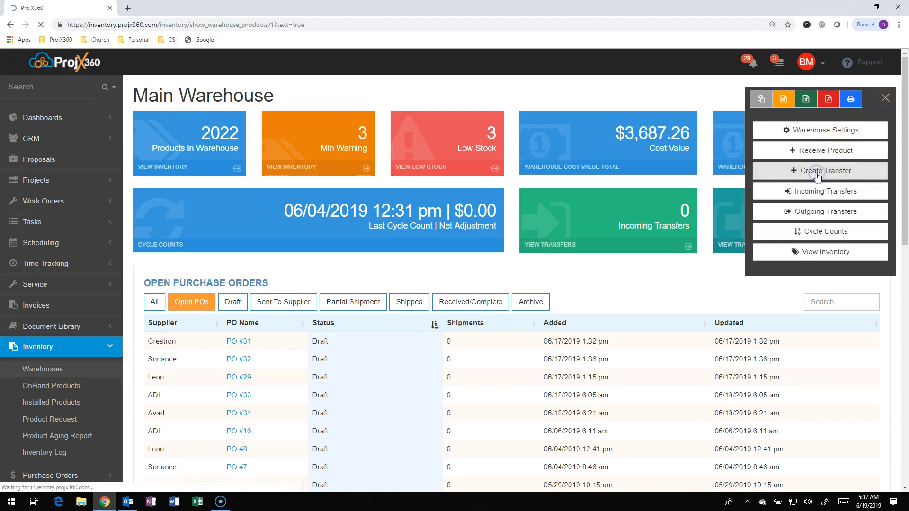
# Start a transfer and select the first HR-150-B and the LL22 rows for it
pyautogui.click(819, 170)
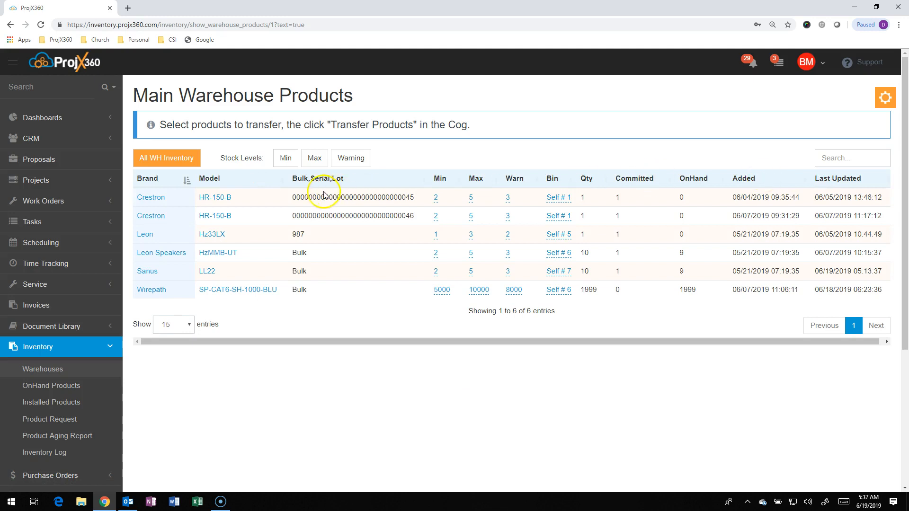
pyautogui.moveTo(188, 290)
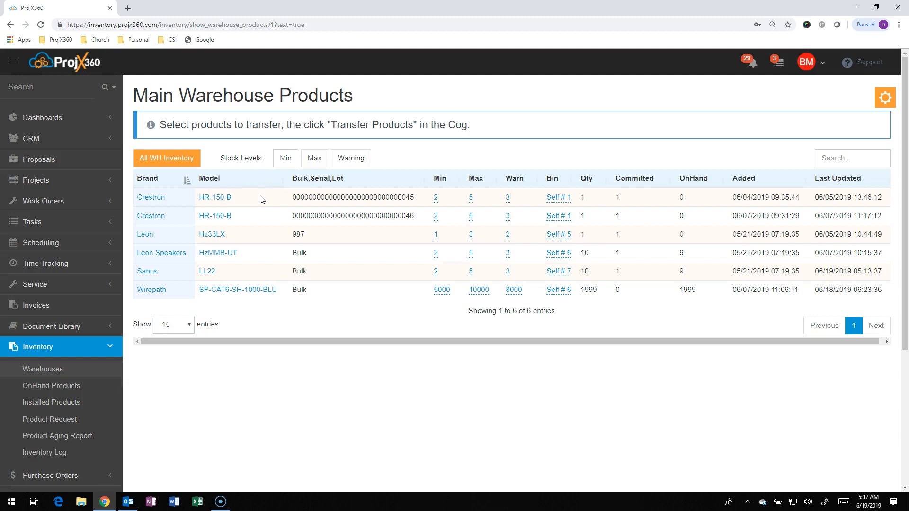
pyautogui.click(260, 197)
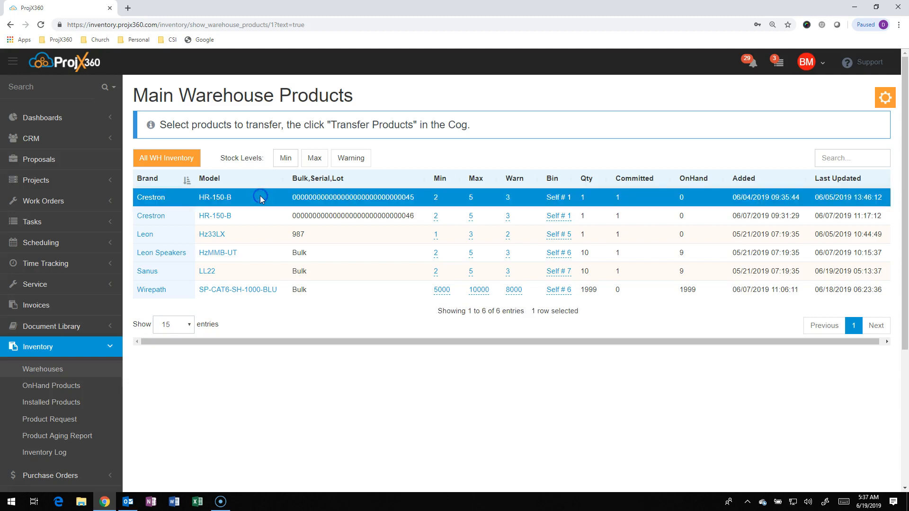
pyautogui.moveTo(250, 270)
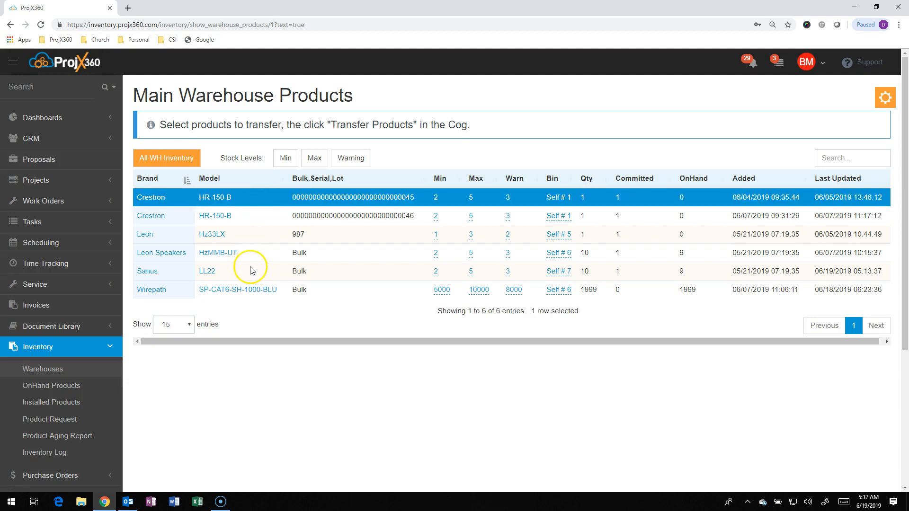
pyautogui.click(252, 272)
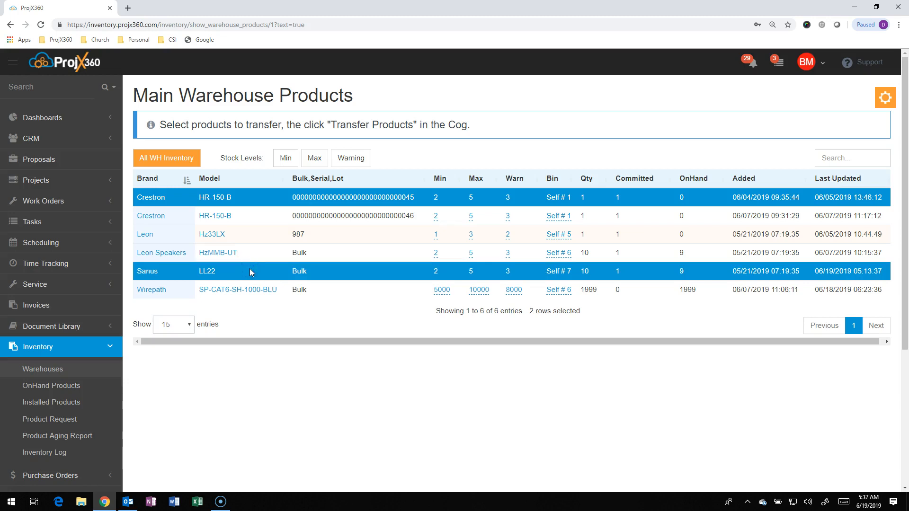
pyautogui.moveTo(717, 185)
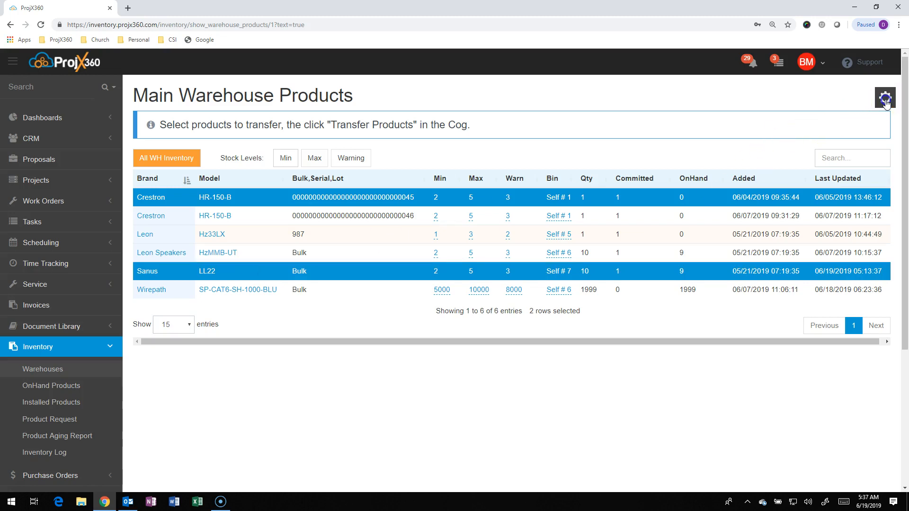
pyautogui.click(884, 97)
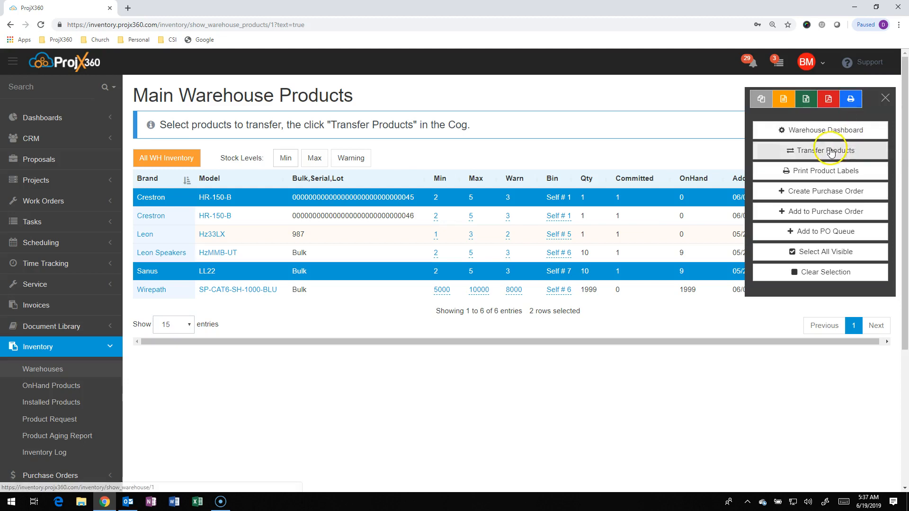
# Begin Transfer Products with a generated title and Van #1 as the destination
pyautogui.click(820, 151)
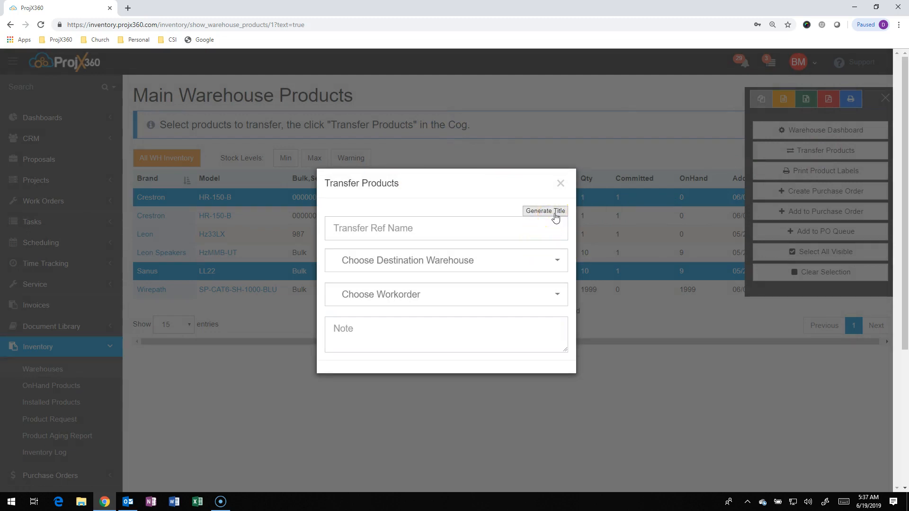
pyautogui.click(545, 210)
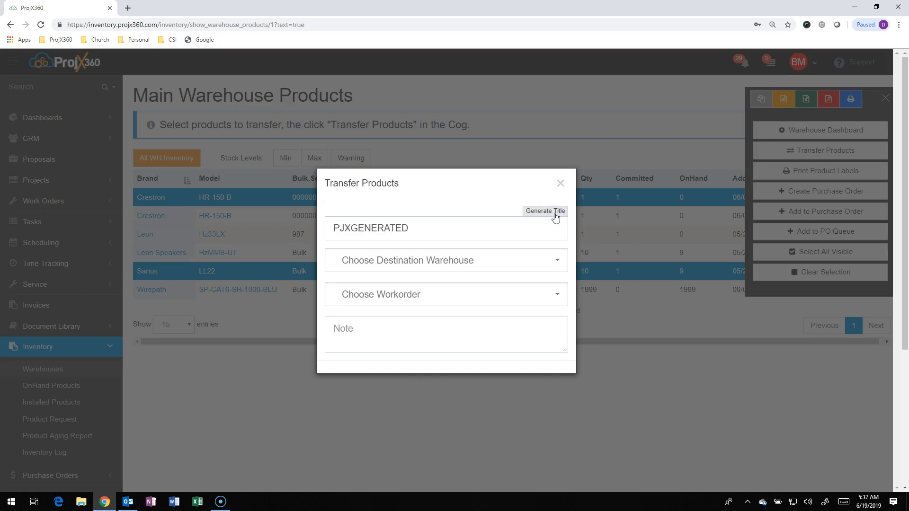
pyautogui.moveTo(525, 265)
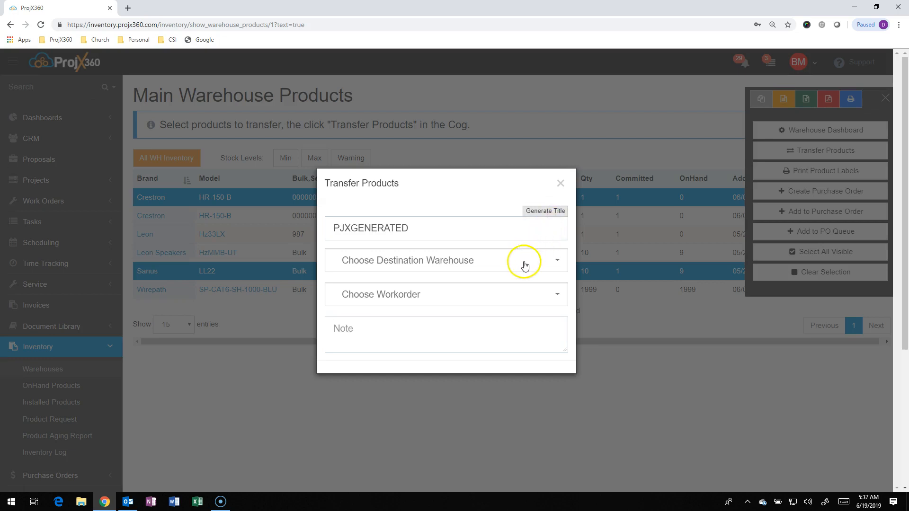
pyautogui.click(446, 260)
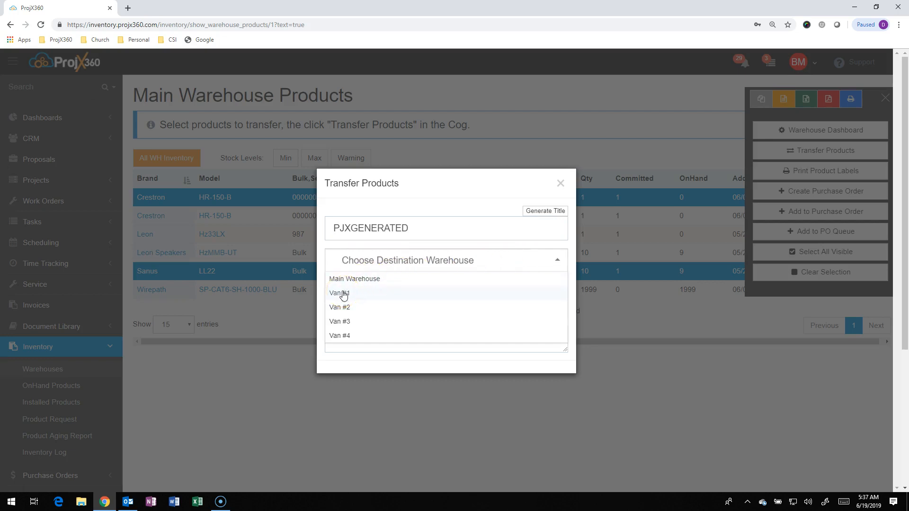
pyautogui.click(340, 293)
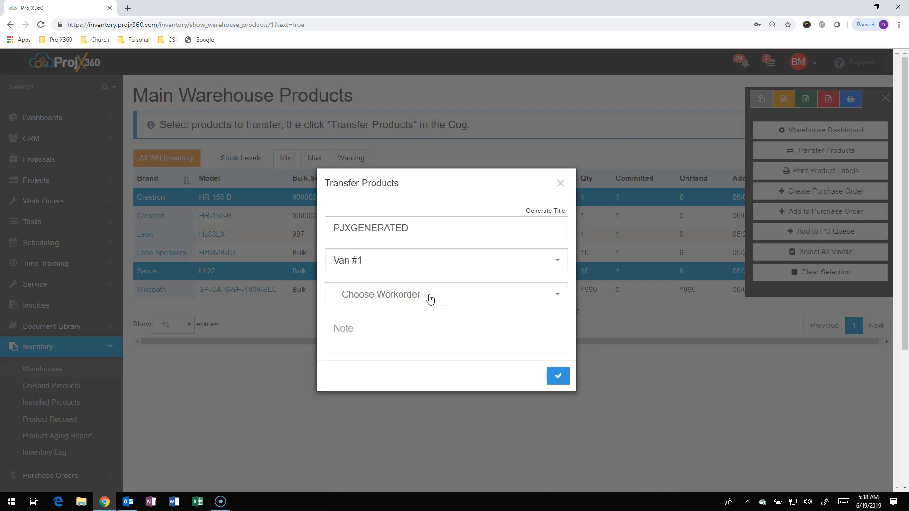
# Assign work order Creative Sound Inventory WO Test 5.23.19 and submit the transfer
pyautogui.click(445, 295)
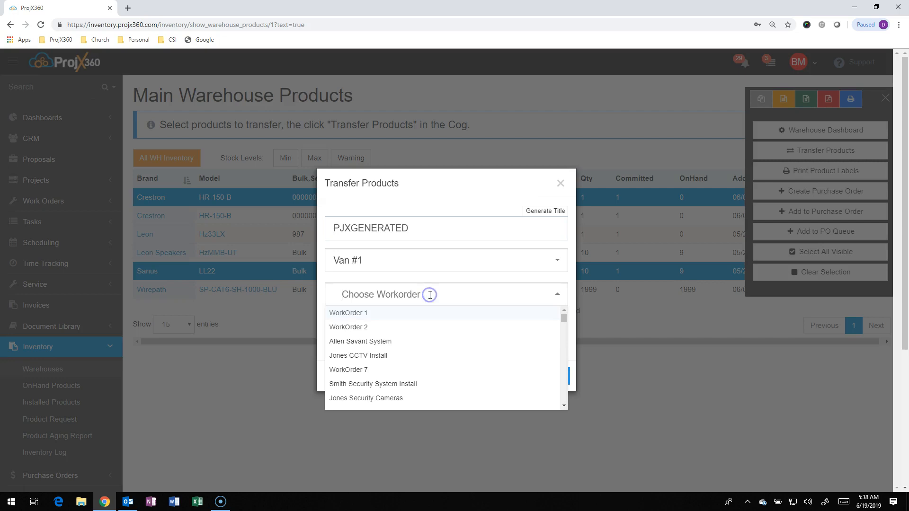
pyautogui.write('inv')
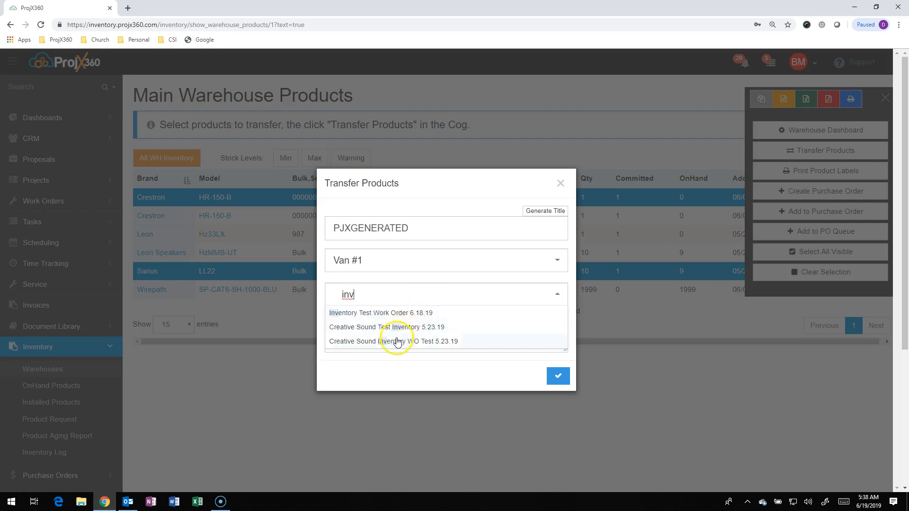
pyautogui.click(396, 341)
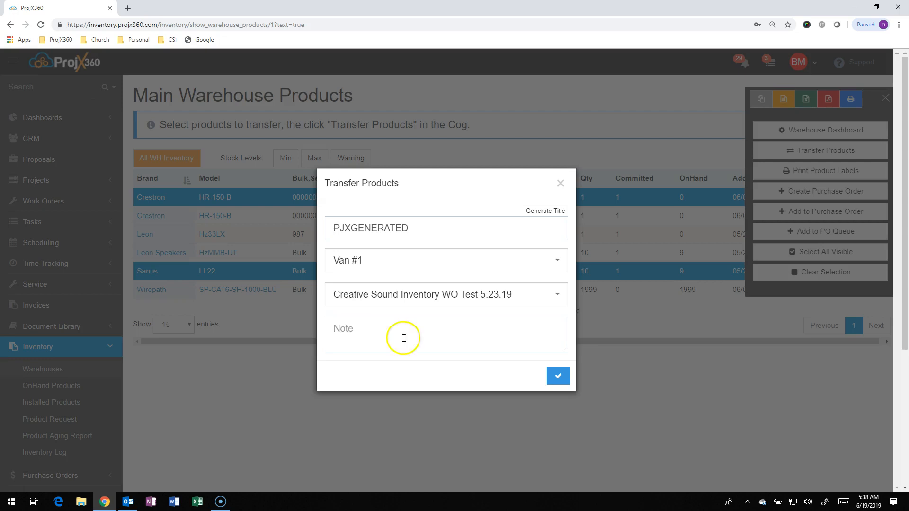
pyautogui.click(558, 376)
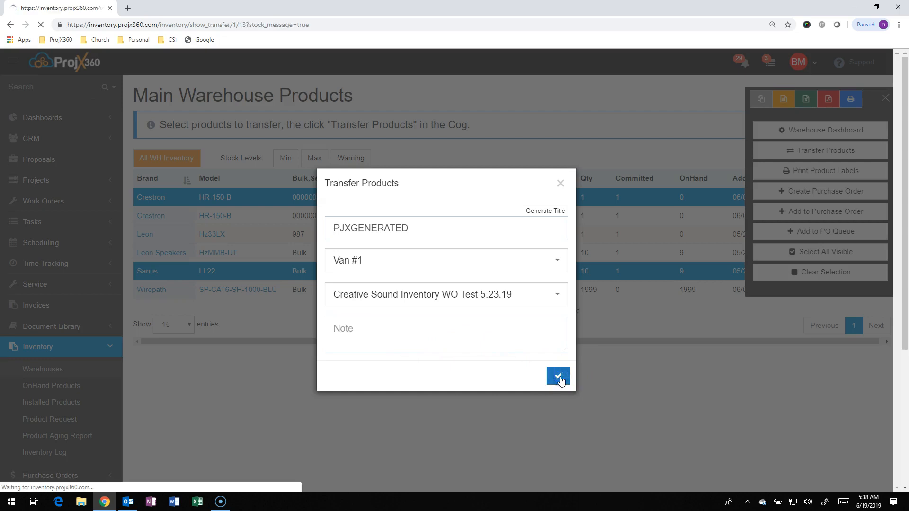
# Land on Transfer #13 with LL22 pending for Van #1 and bring up its cog menu
pyautogui.click(558, 376)
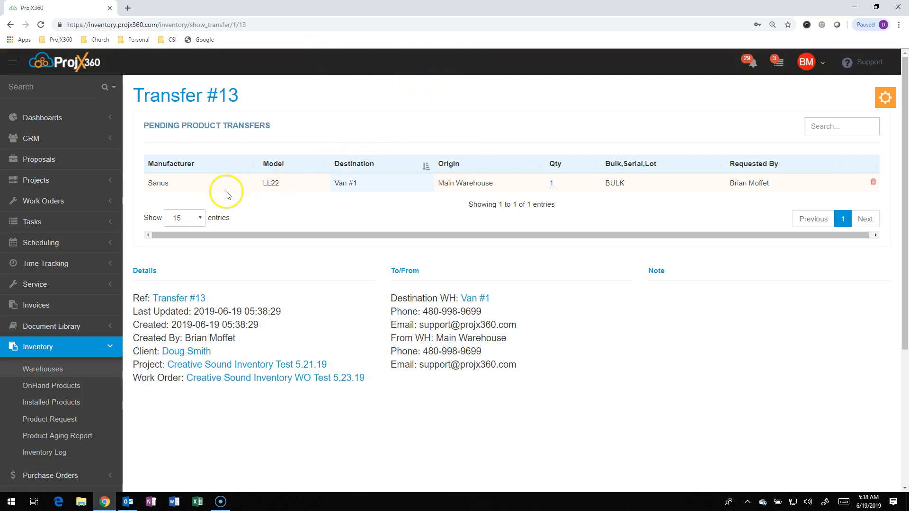
pyautogui.moveTo(427, 182)
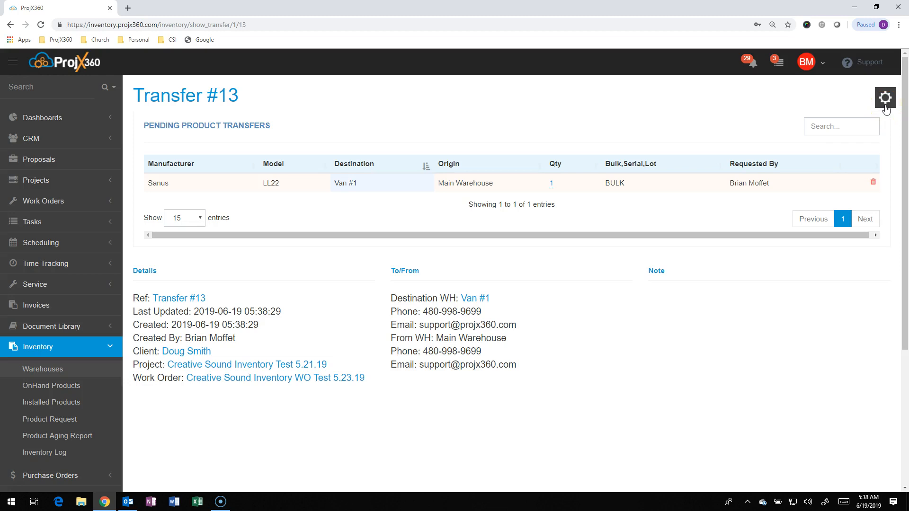
pyautogui.click(885, 97)
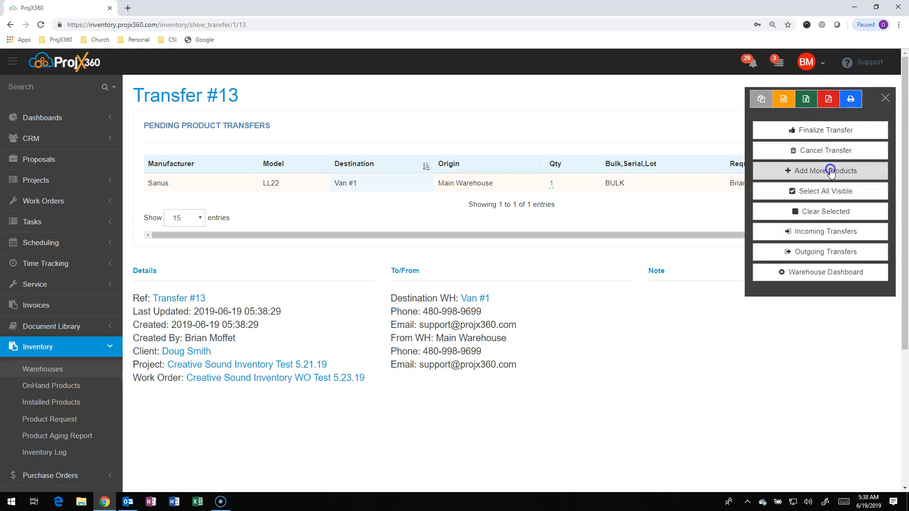
# Add the Leon Speakers HzMMB-UT to Transfer #13 and hide the Warehouse Products list
pyautogui.click(822, 171)
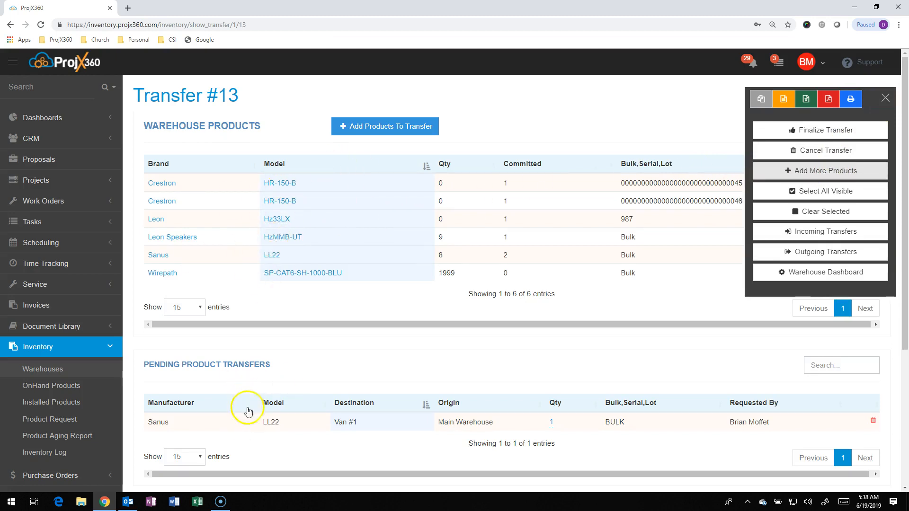
pyautogui.click(884, 98)
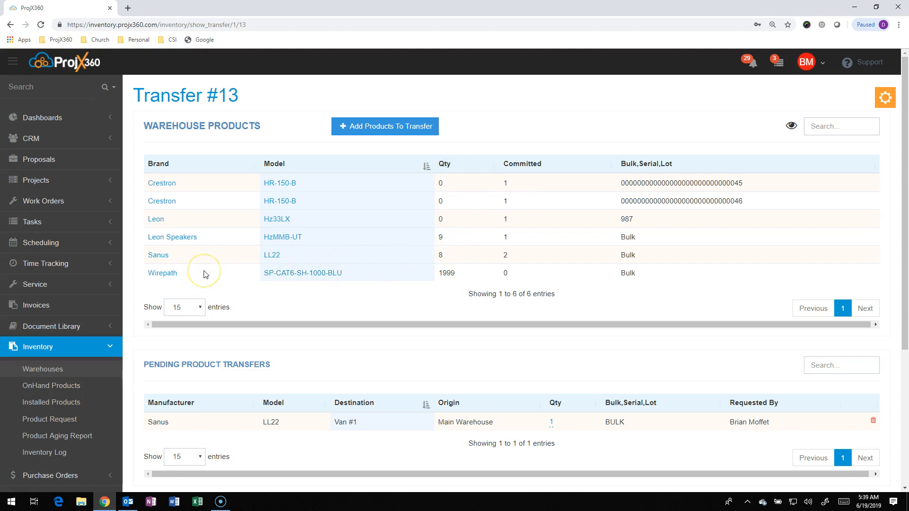
pyautogui.moveTo(214, 240)
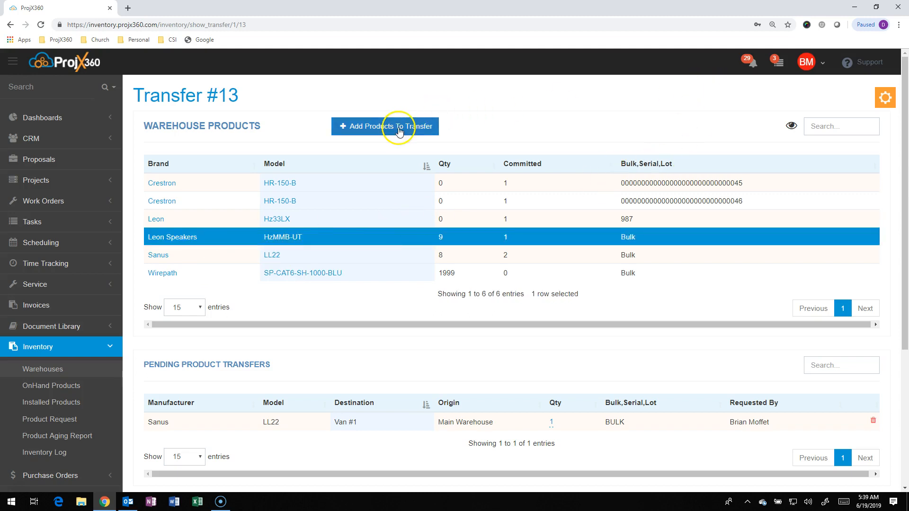
pyautogui.click(386, 126)
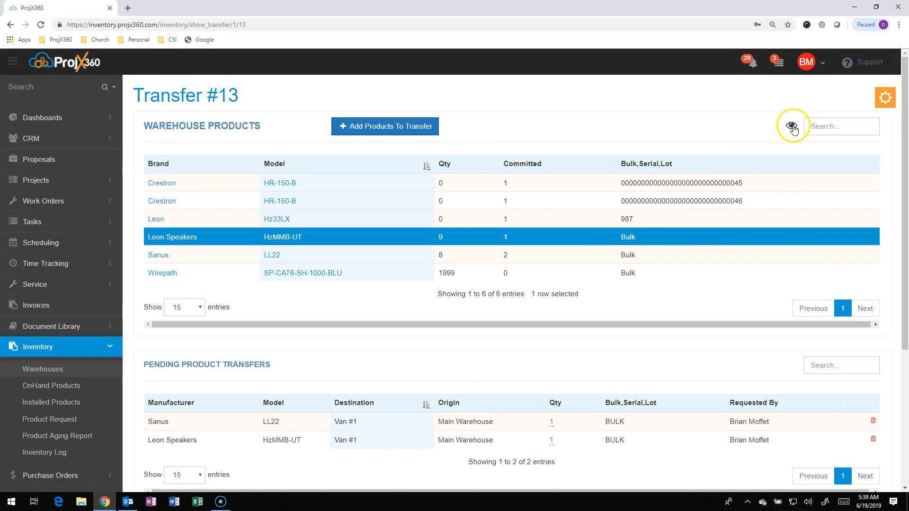
pyautogui.click(794, 126)
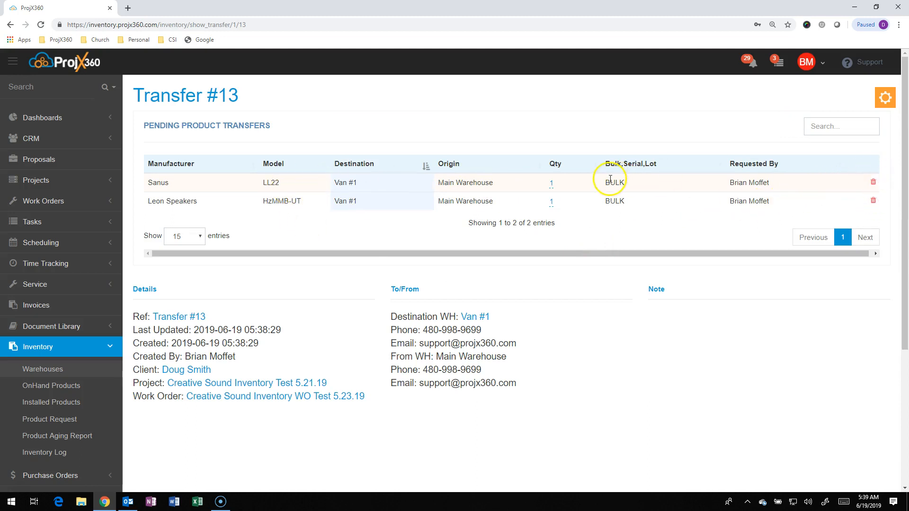
pyautogui.moveTo(550, 181)
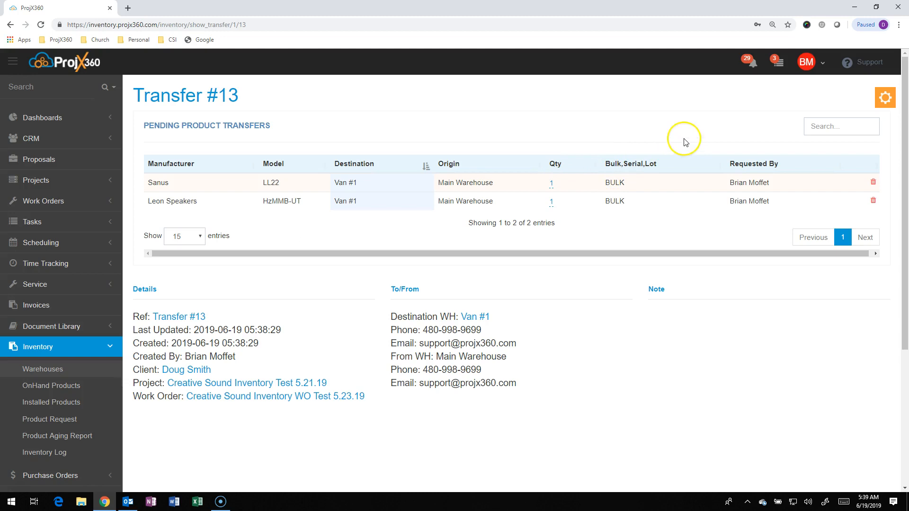
pyautogui.moveTo(886, 98)
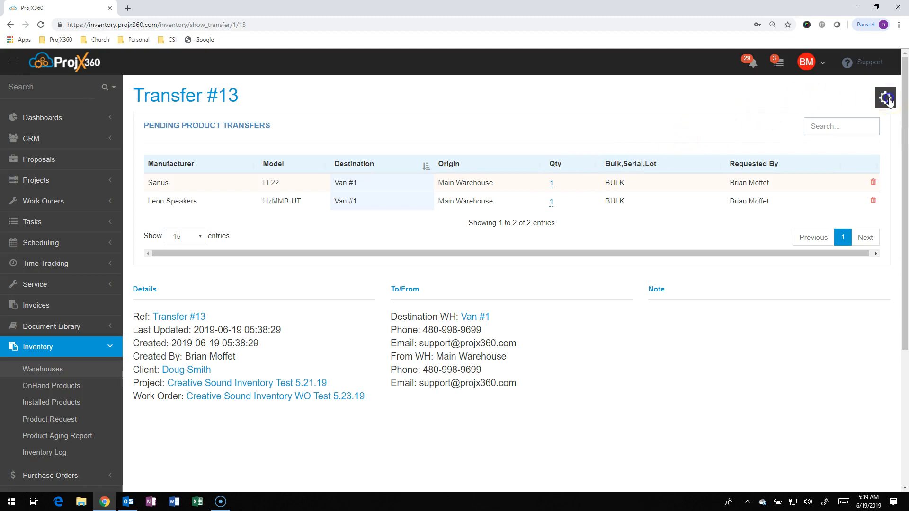
# Finalize Transfer #13, confirming it is sent to Van #1 for approval
pyautogui.click(886, 98)
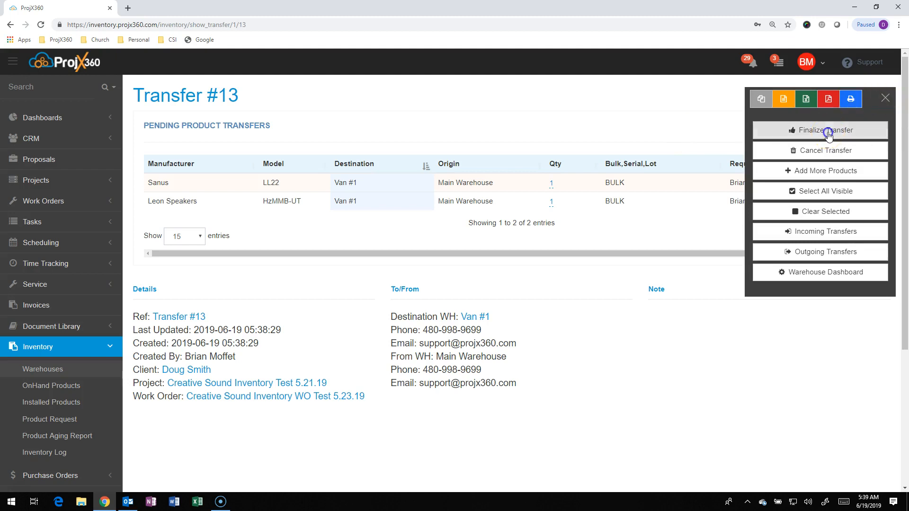
pyautogui.click(820, 130)
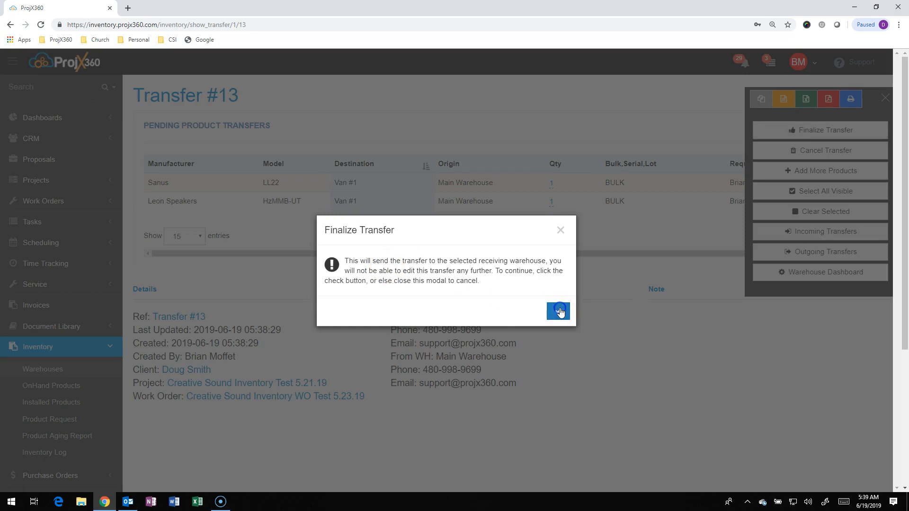
pyautogui.click(558, 311)
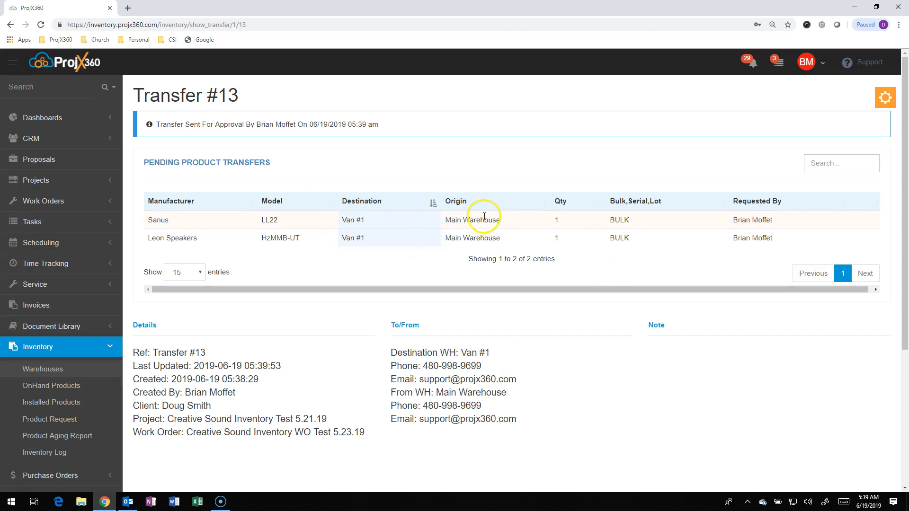
pyautogui.moveTo(140, 307)
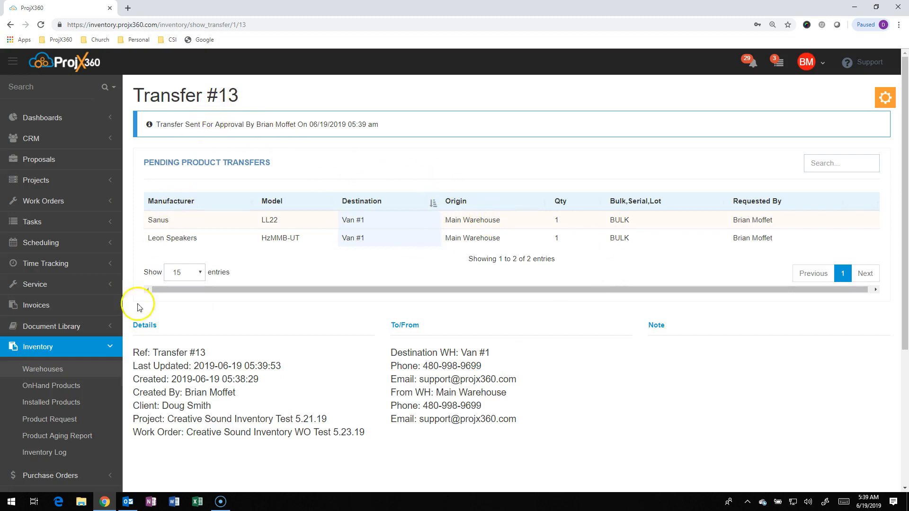
# Navigate to the Warehouses list and open Van #1's warehouse page
pyautogui.click(43, 368)
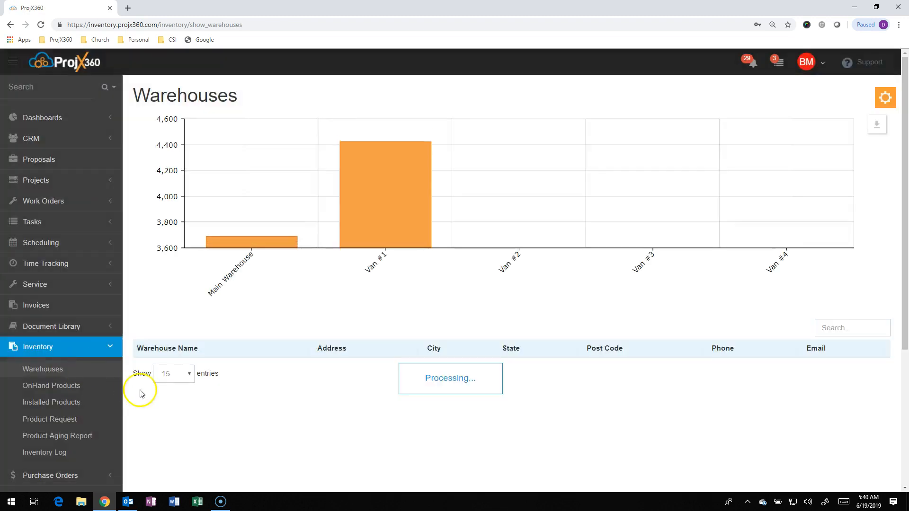
pyautogui.click(153, 386)
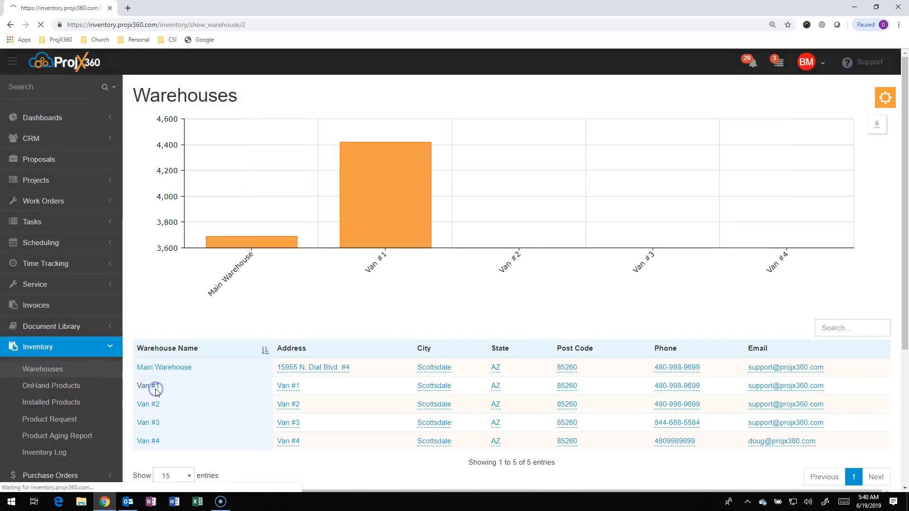
pyautogui.click(148, 387)
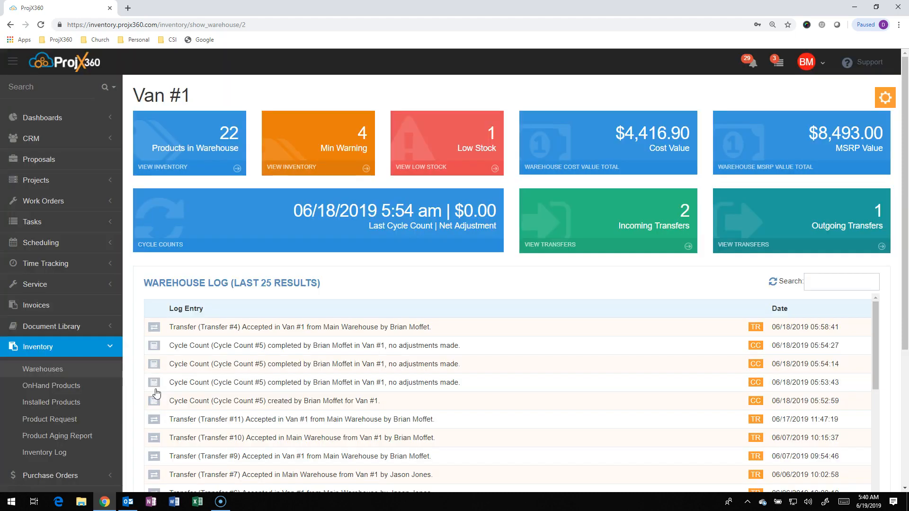
pyautogui.moveTo(663, 225)
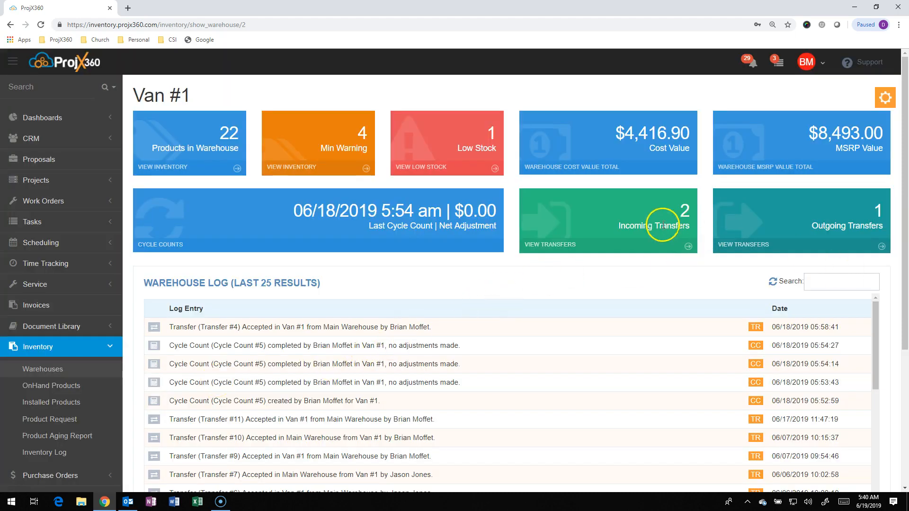
pyautogui.moveTo(608, 240)
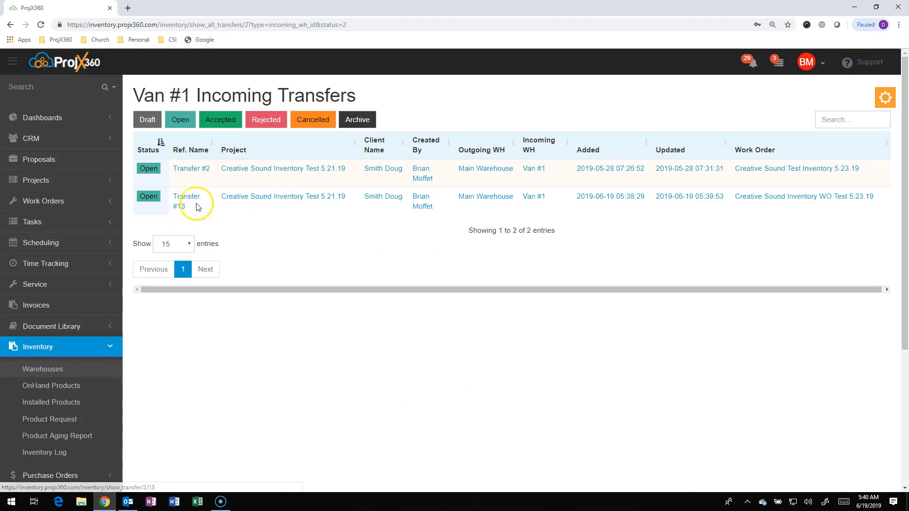
pyautogui.moveTo(187, 201)
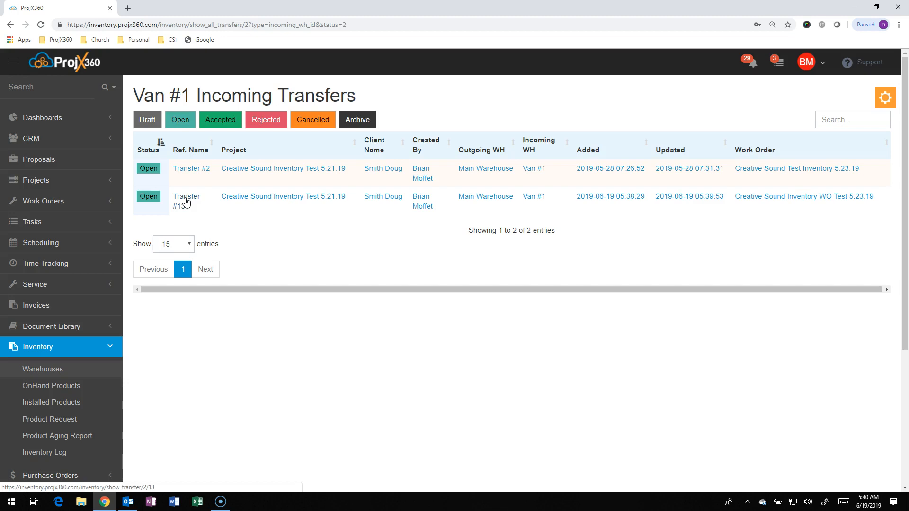
# Open Transfer #13 from Van #1's incoming list and show its accept/reject actions
pyautogui.click(186, 200)
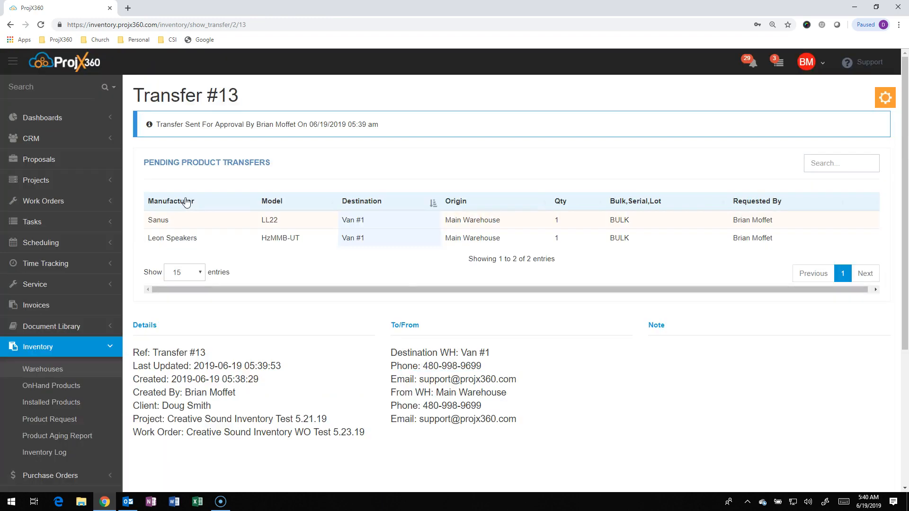
pyautogui.moveTo(427, 229)
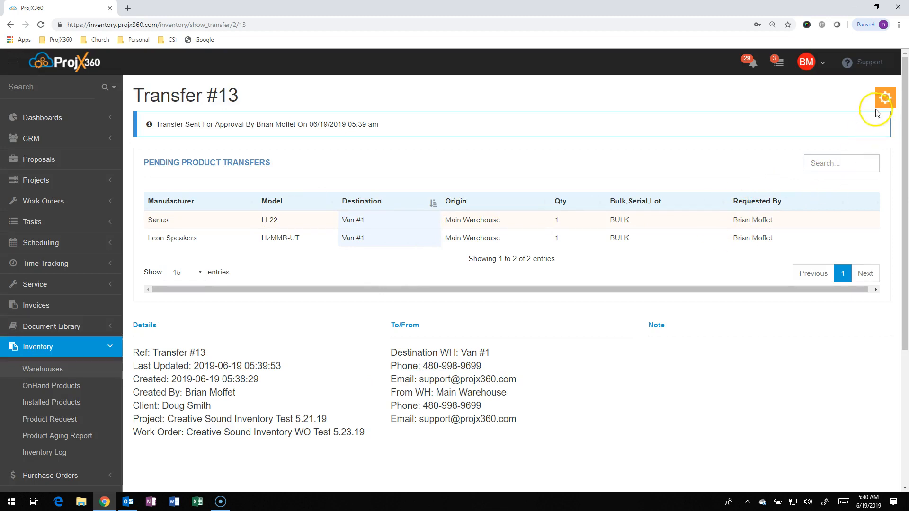
pyautogui.click(884, 96)
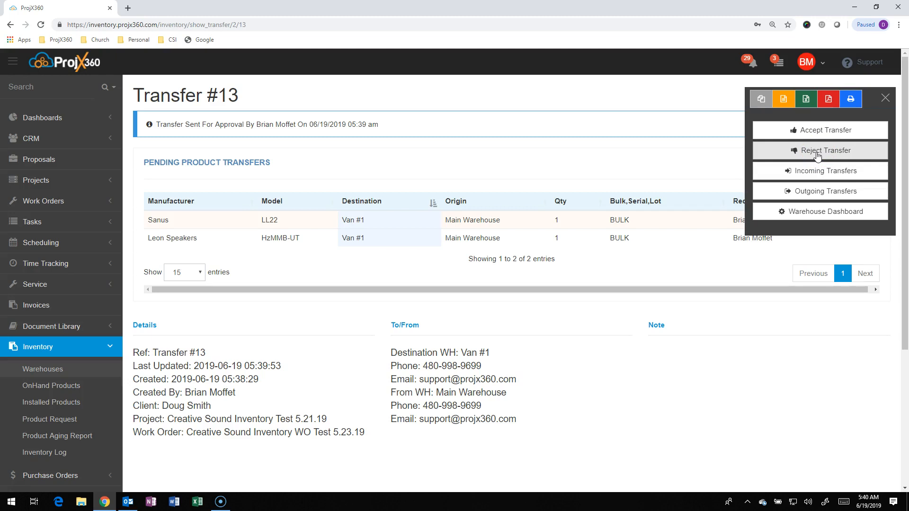
# Reject the transfer with the note 'Need another LL22' and confirm
pyautogui.click(821, 150)
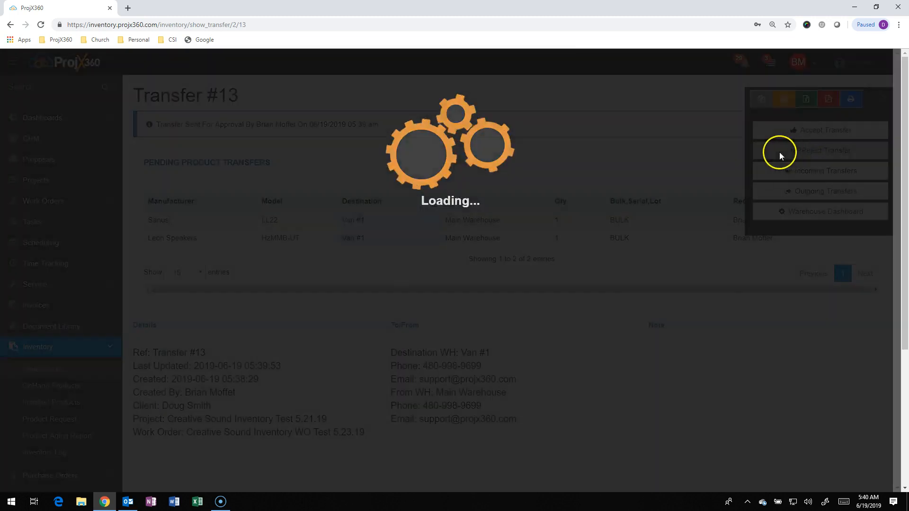
pyautogui.click(821, 150)
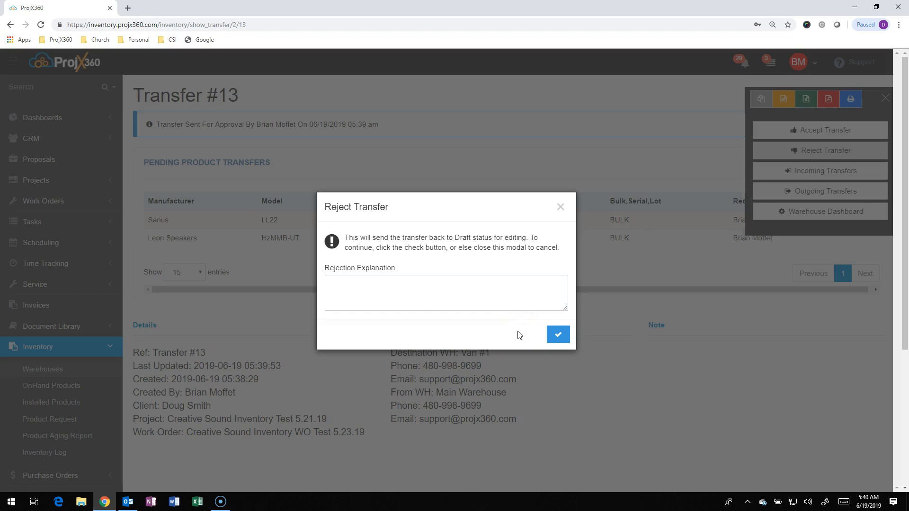
pyautogui.click(446, 293)
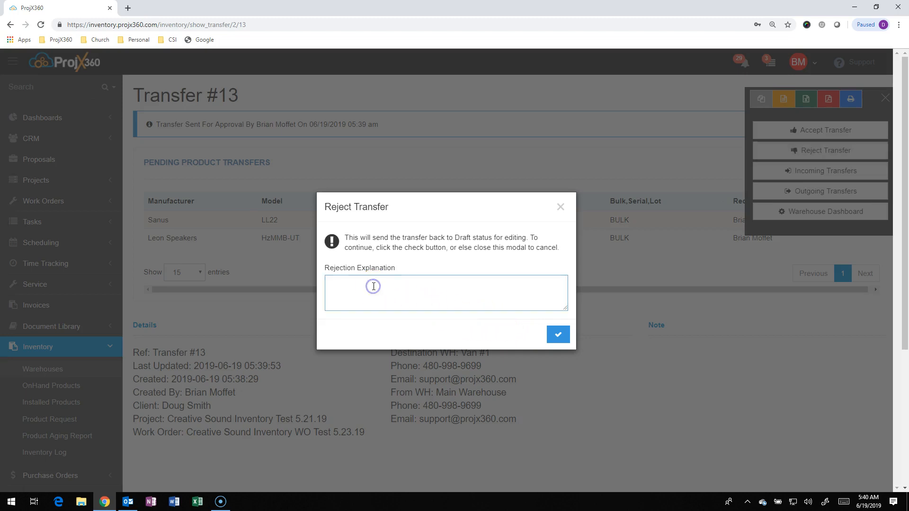
pyautogui.write('N')
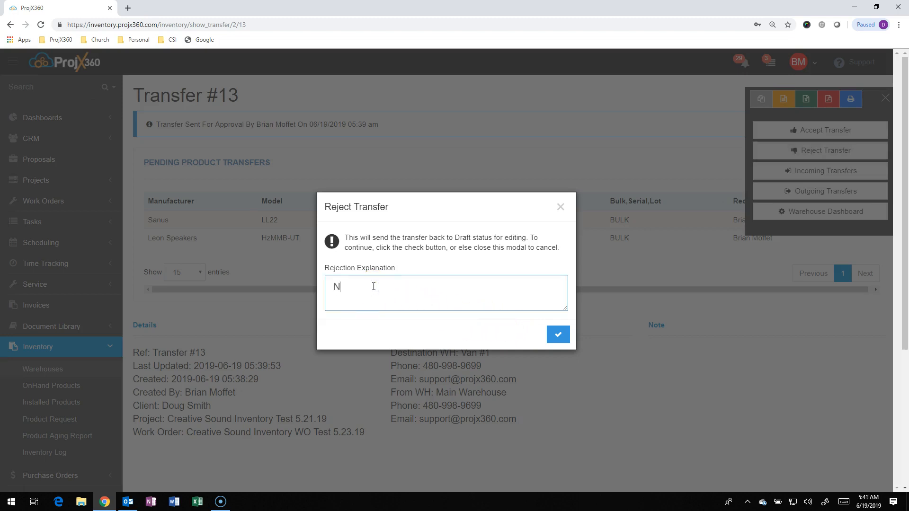
pyautogui.write('Need and ther LL22')
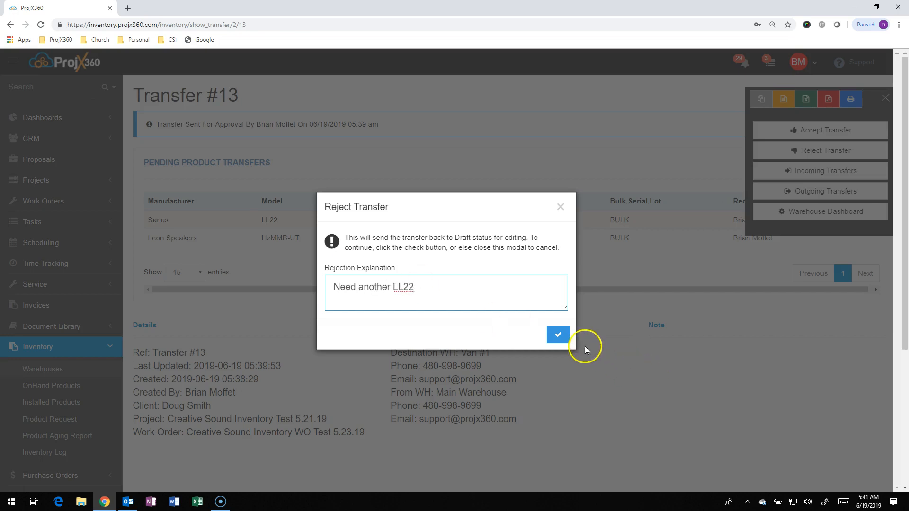
pyautogui.click(558, 335)
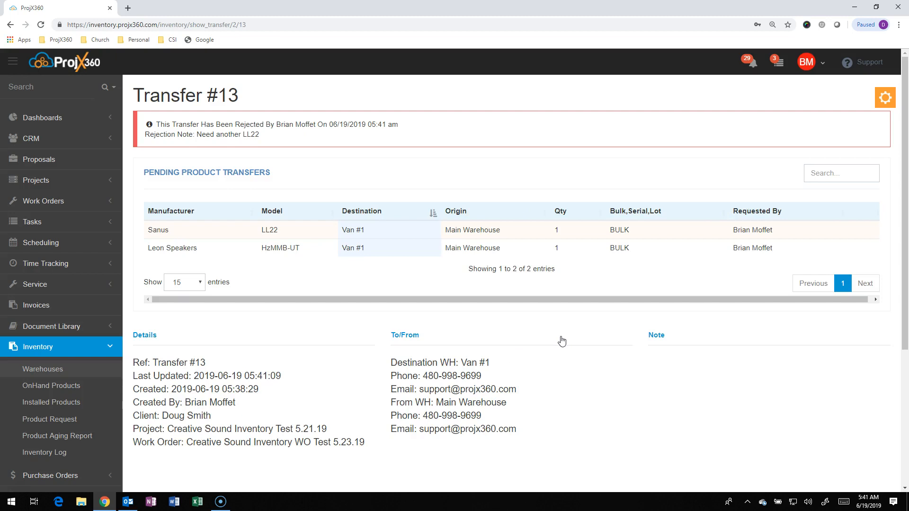
pyautogui.moveTo(454, 166)
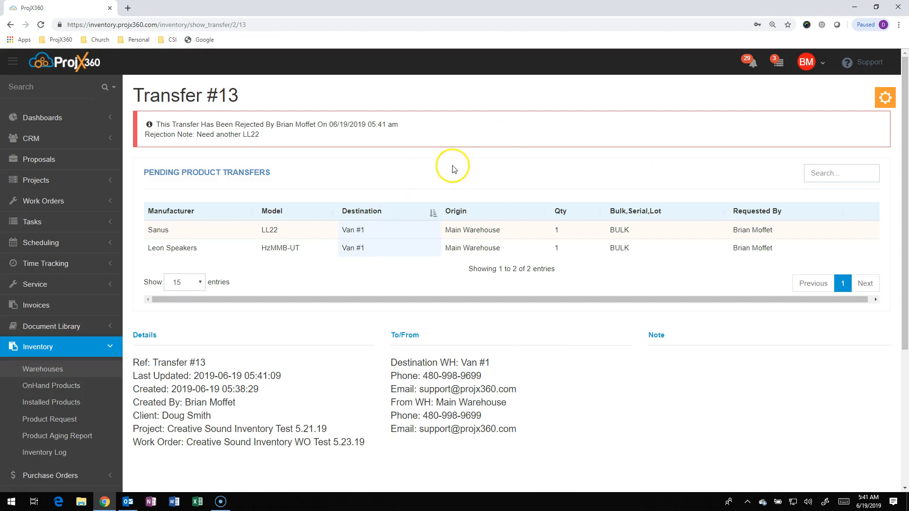
pyautogui.moveTo(344, 158)
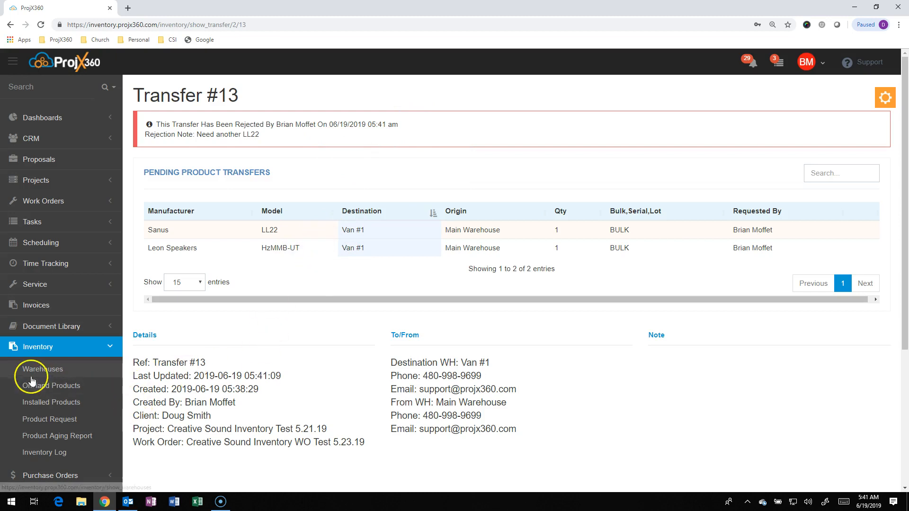
# Return to Main Warehouse, view its Rejected Transfers and reopen Transfer #13
pyautogui.click(42, 369)
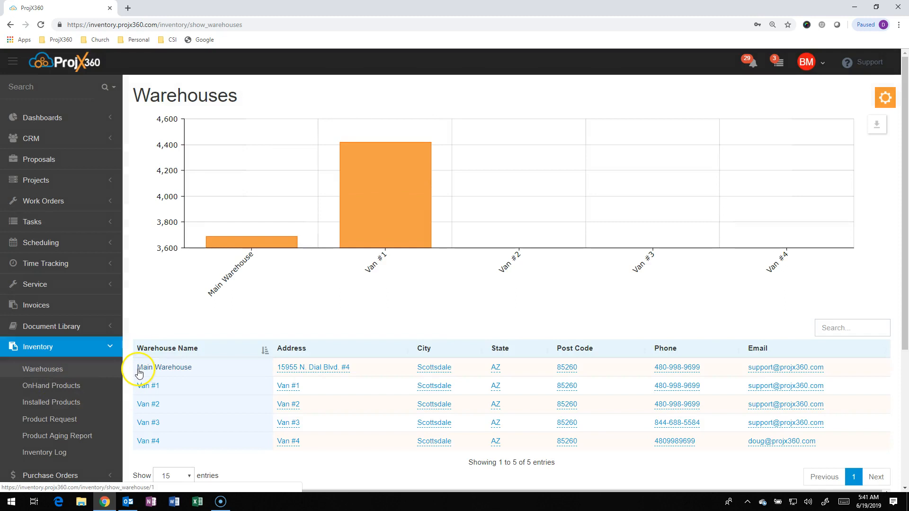
pyautogui.click(164, 367)
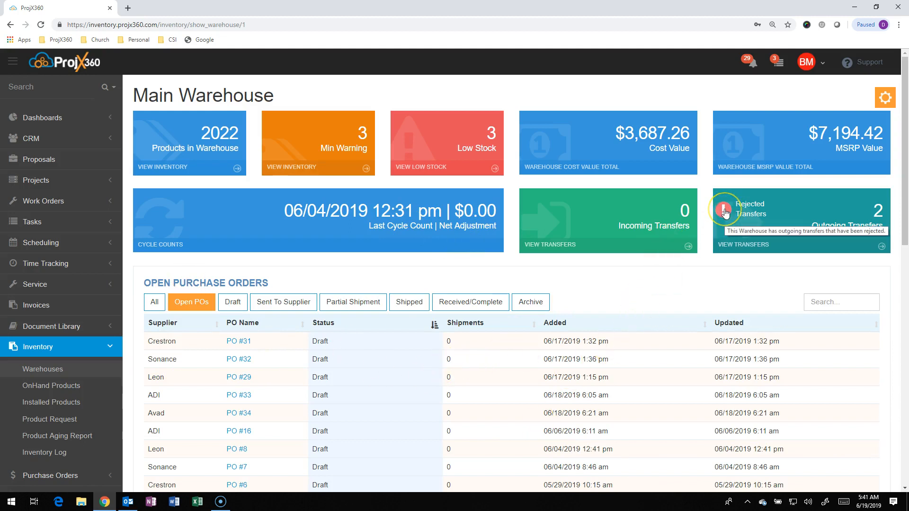
pyautogui.click(744, 244)
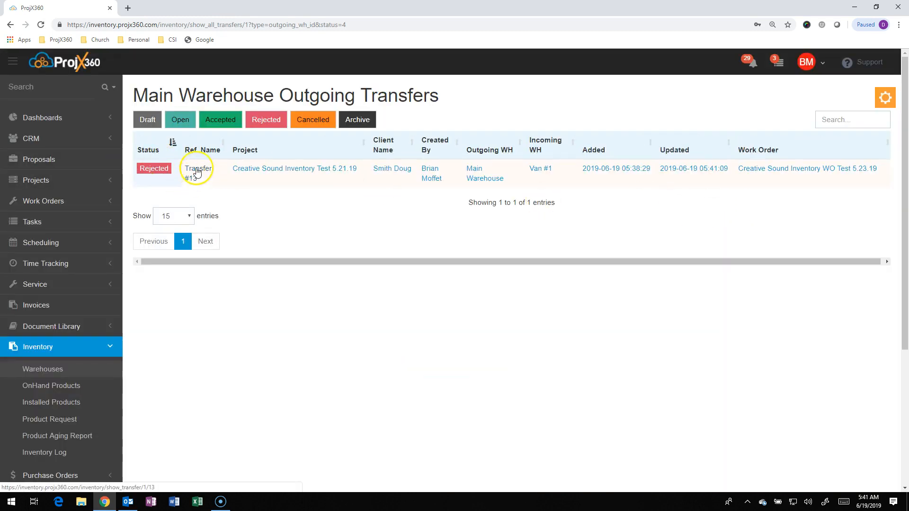
pyautogui.click(197, 172)
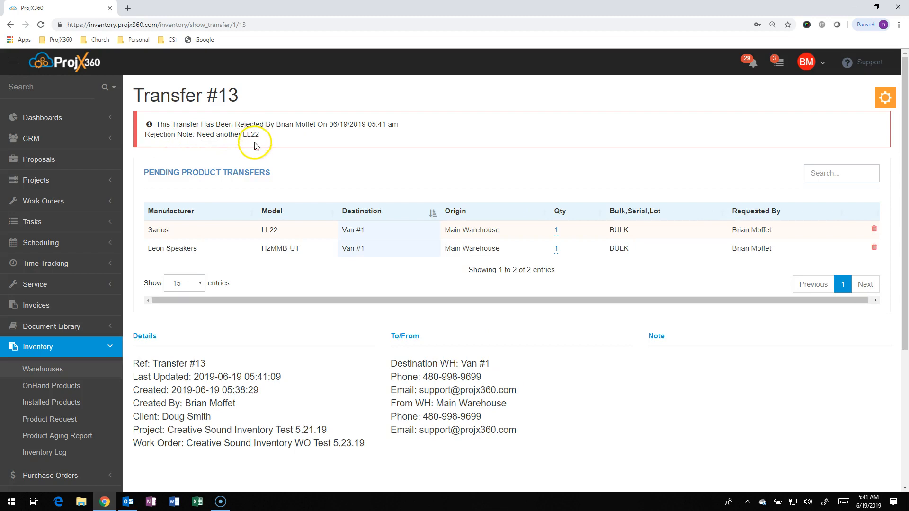
pyautogui.moveTo(600, 252)
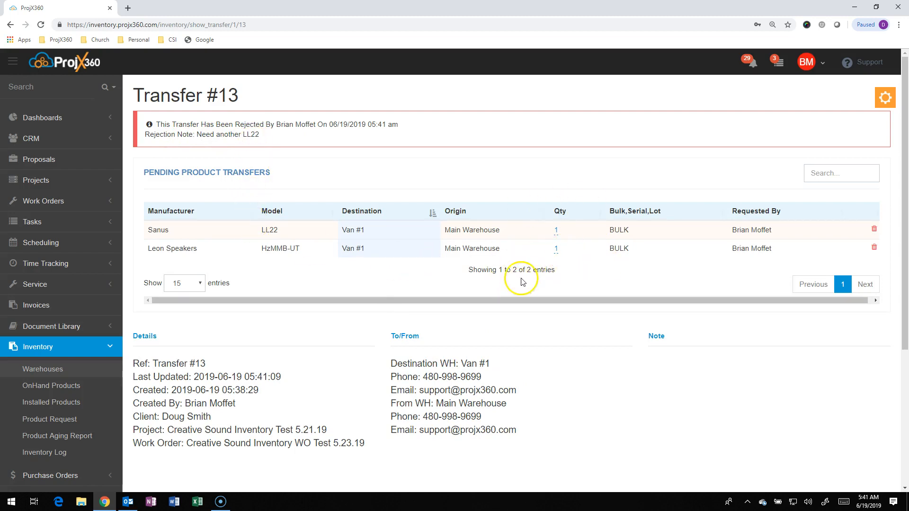
# Change the LL22 quantity on Transfer #13 to 2 and save it
pyautogui.click(556, 230)
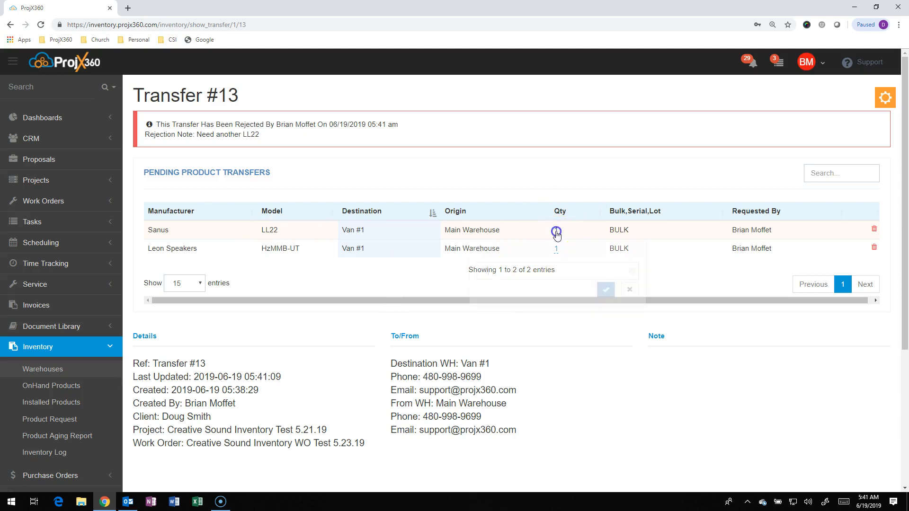
pyautogui.click(556, 229)
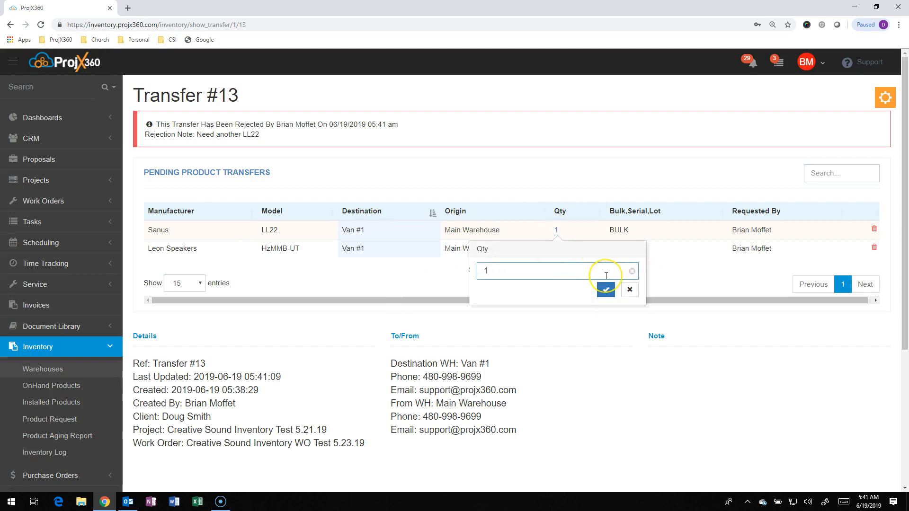
pyautogui.write('2')
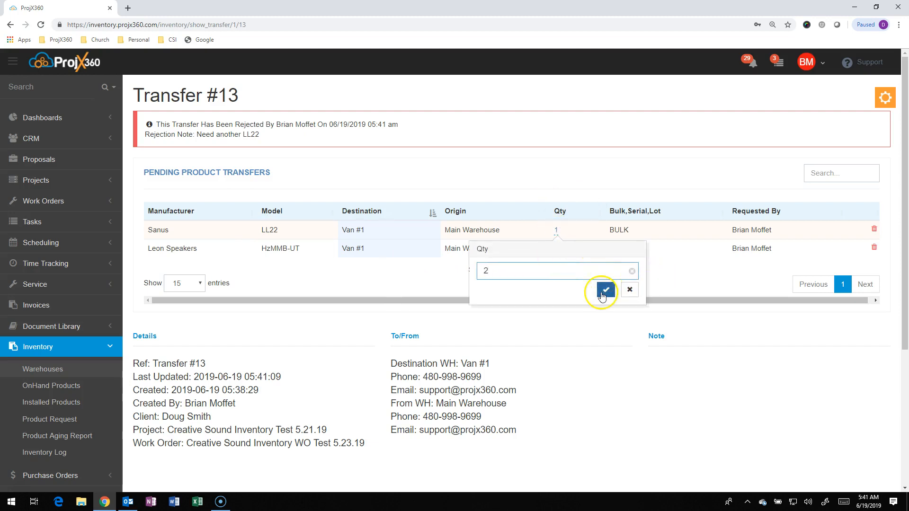
pyautogui.click(605, 290)
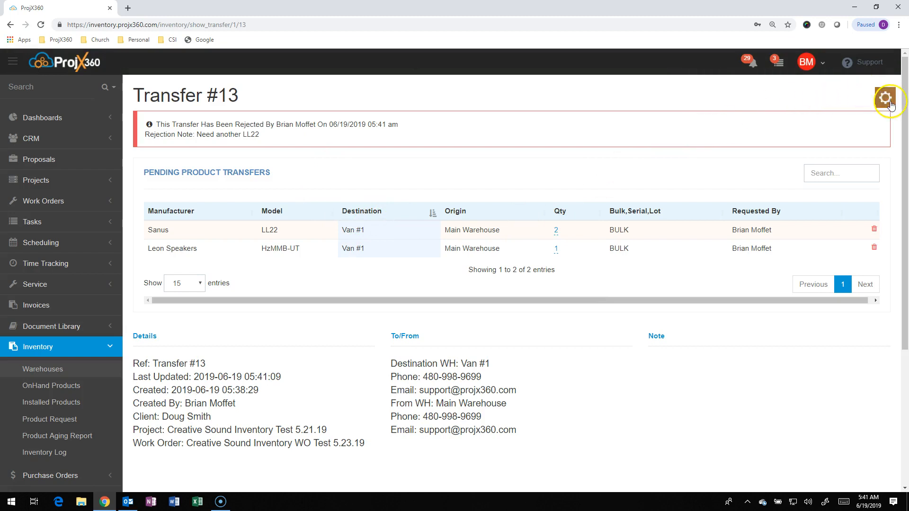
# Finalize Transfer #13 again so it is resent to Van #1 for approval
pyautogui.click(886, 97)
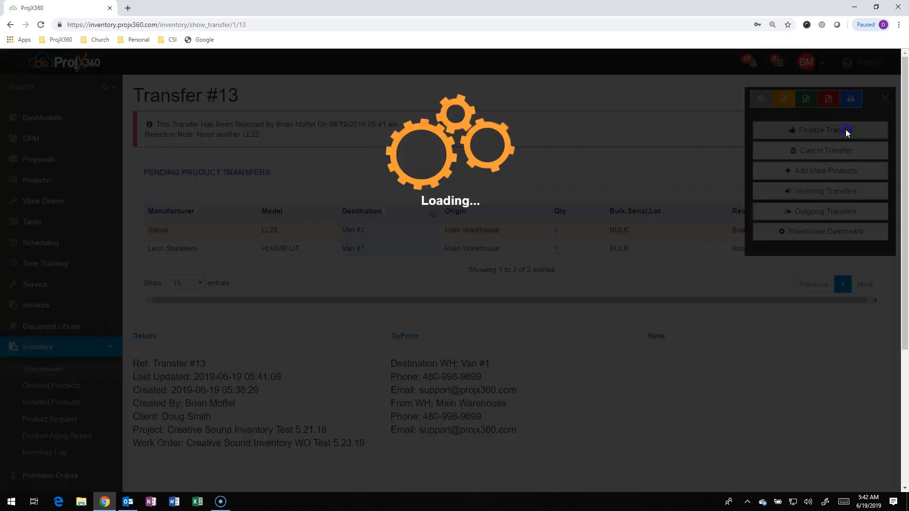
pyautogui.click(820, 130)
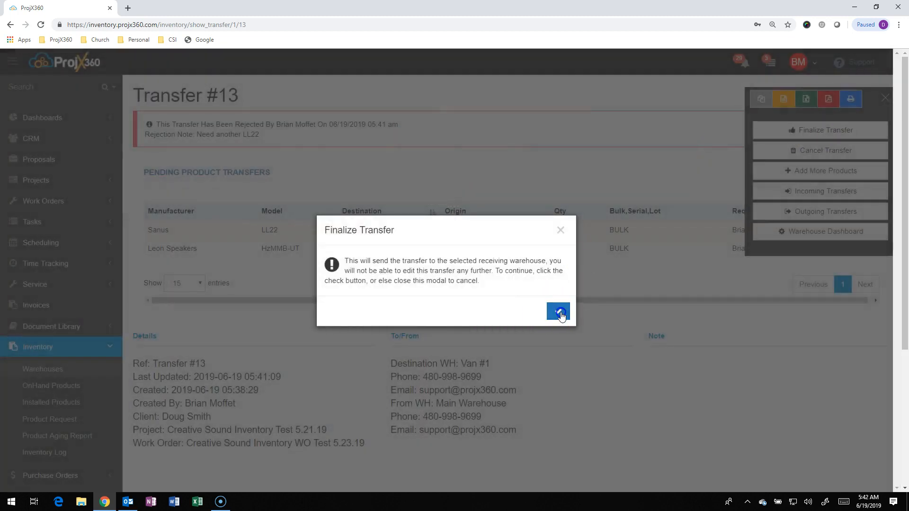
pyautogui.click(558, 312)
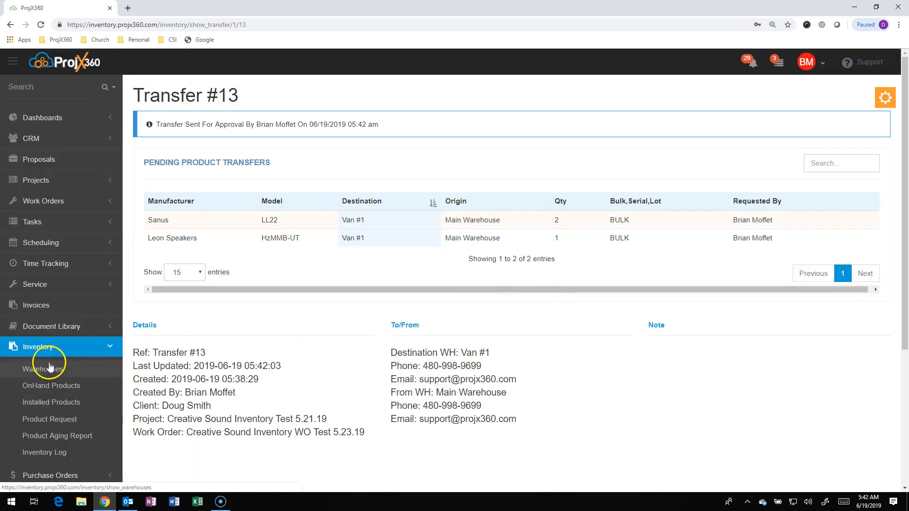
# From Van #1's incoming transfers, reopen Transfer #13 now showing two LL22 units pending
pyautogui.click(43, 368)
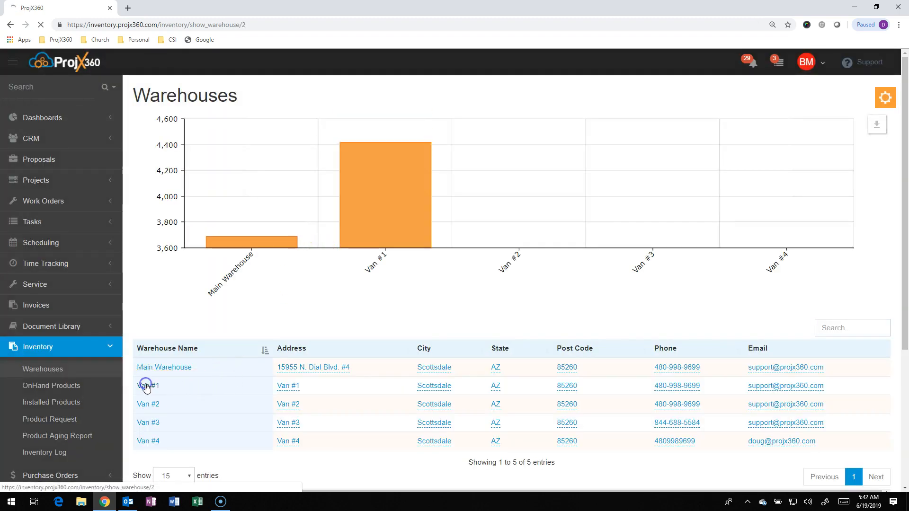
pyautogui.click(148, 386)
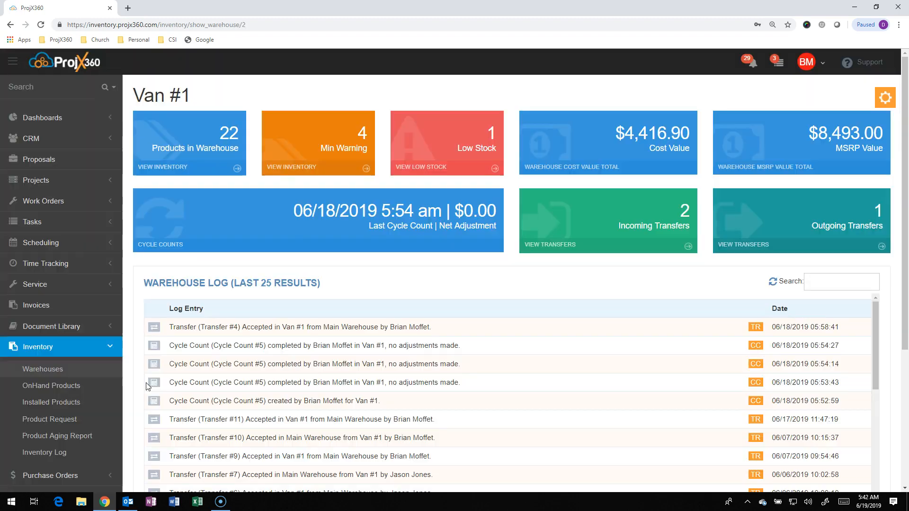
pyautogui.moveTo(488, 333)
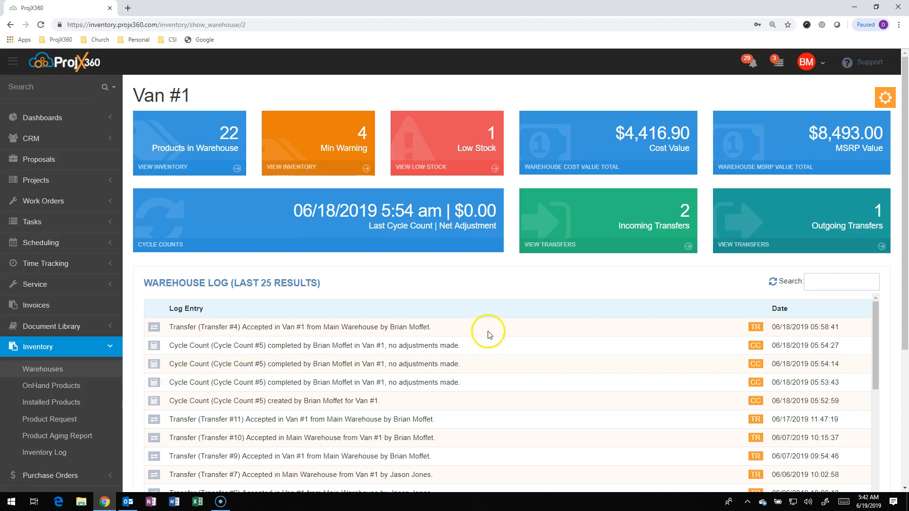
pyautogui.moveTo(594, 246)
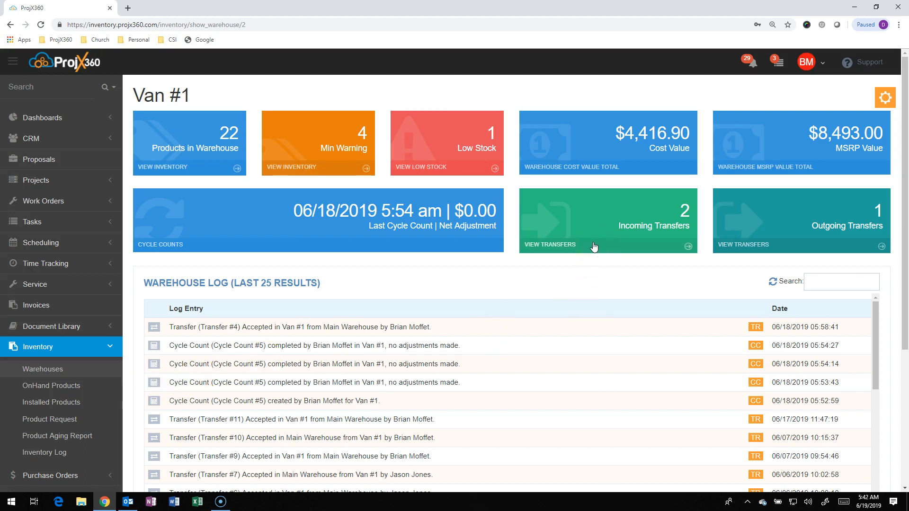
pyautogui.click(549, 244)
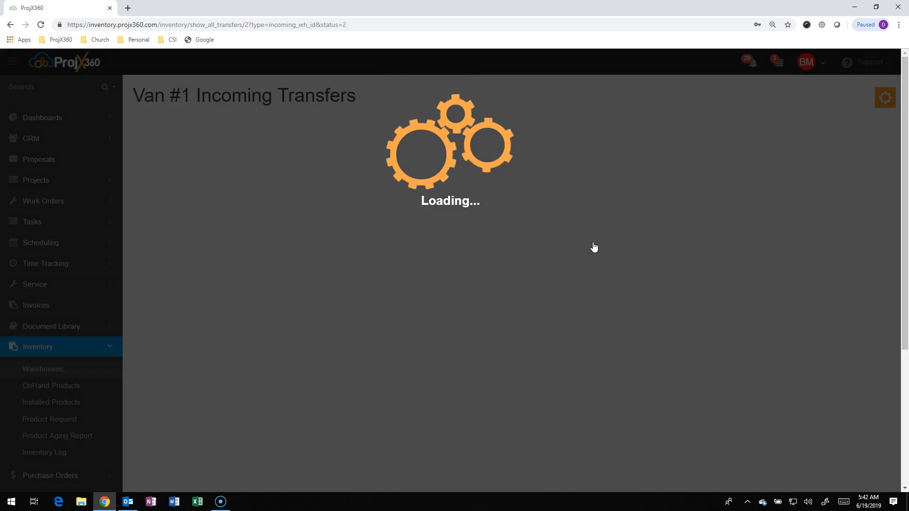
pyautogui.click(181, 201)
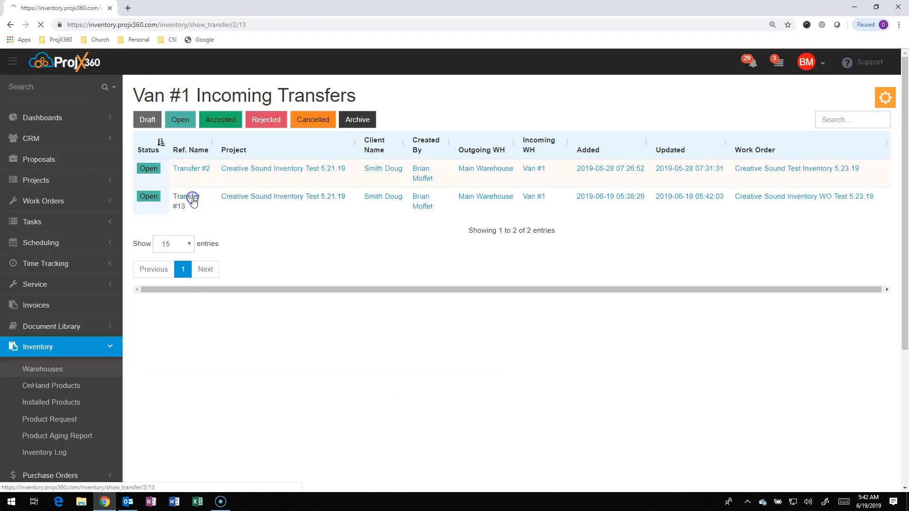
pyautogui.click(181, 201)
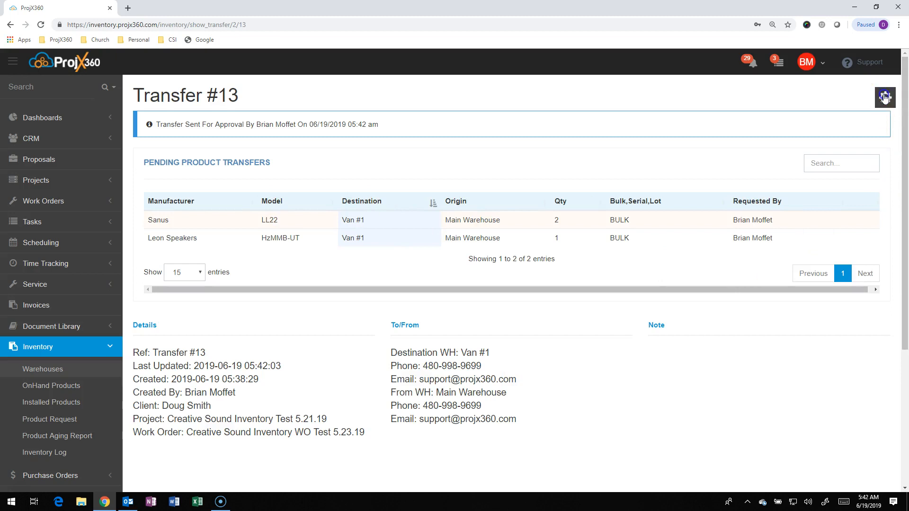
# Accept Transfer #13 so both items, including two LL22 units, move into Van #1
pyautogui.click(884, 97)
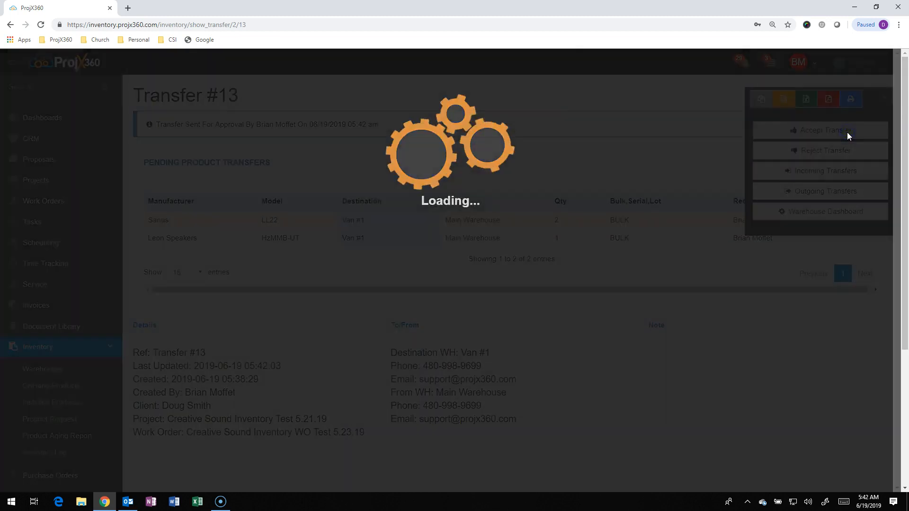
pyautogui.click(820, 129)
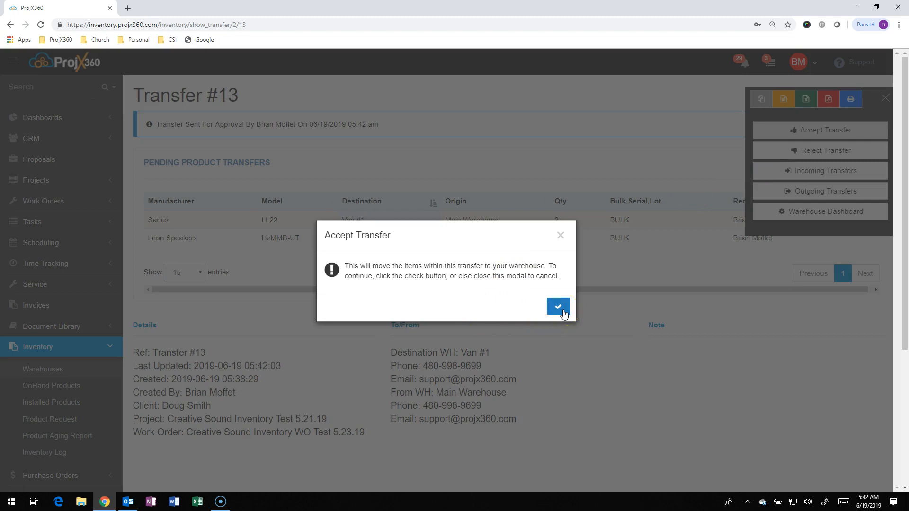
pyautogui.click(558, 306)
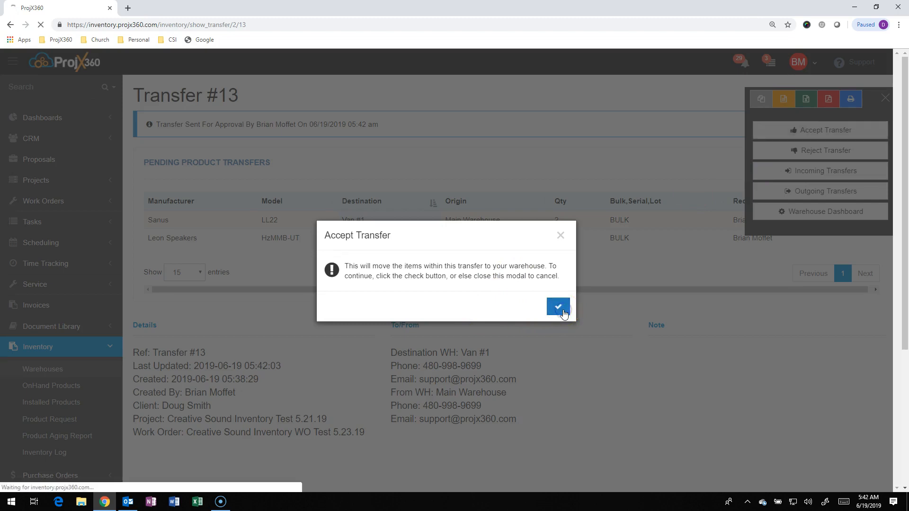
pyautogui.click(557, 306)
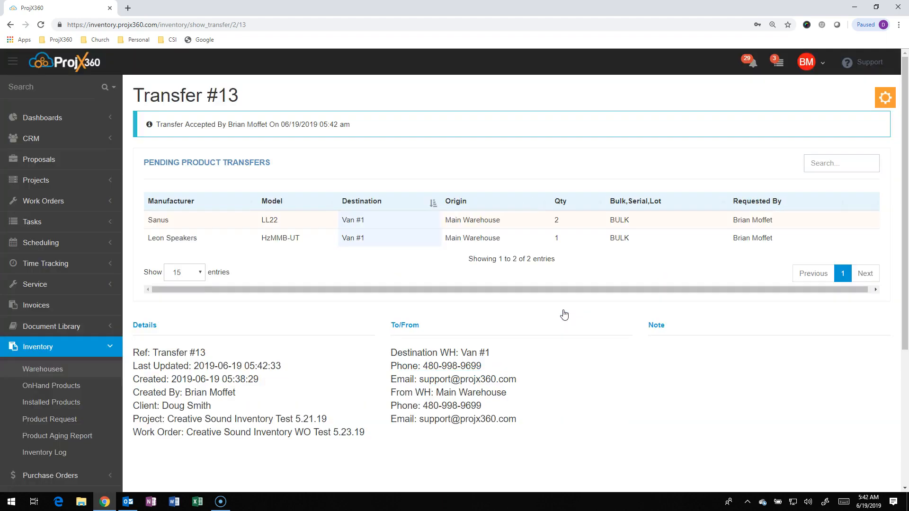